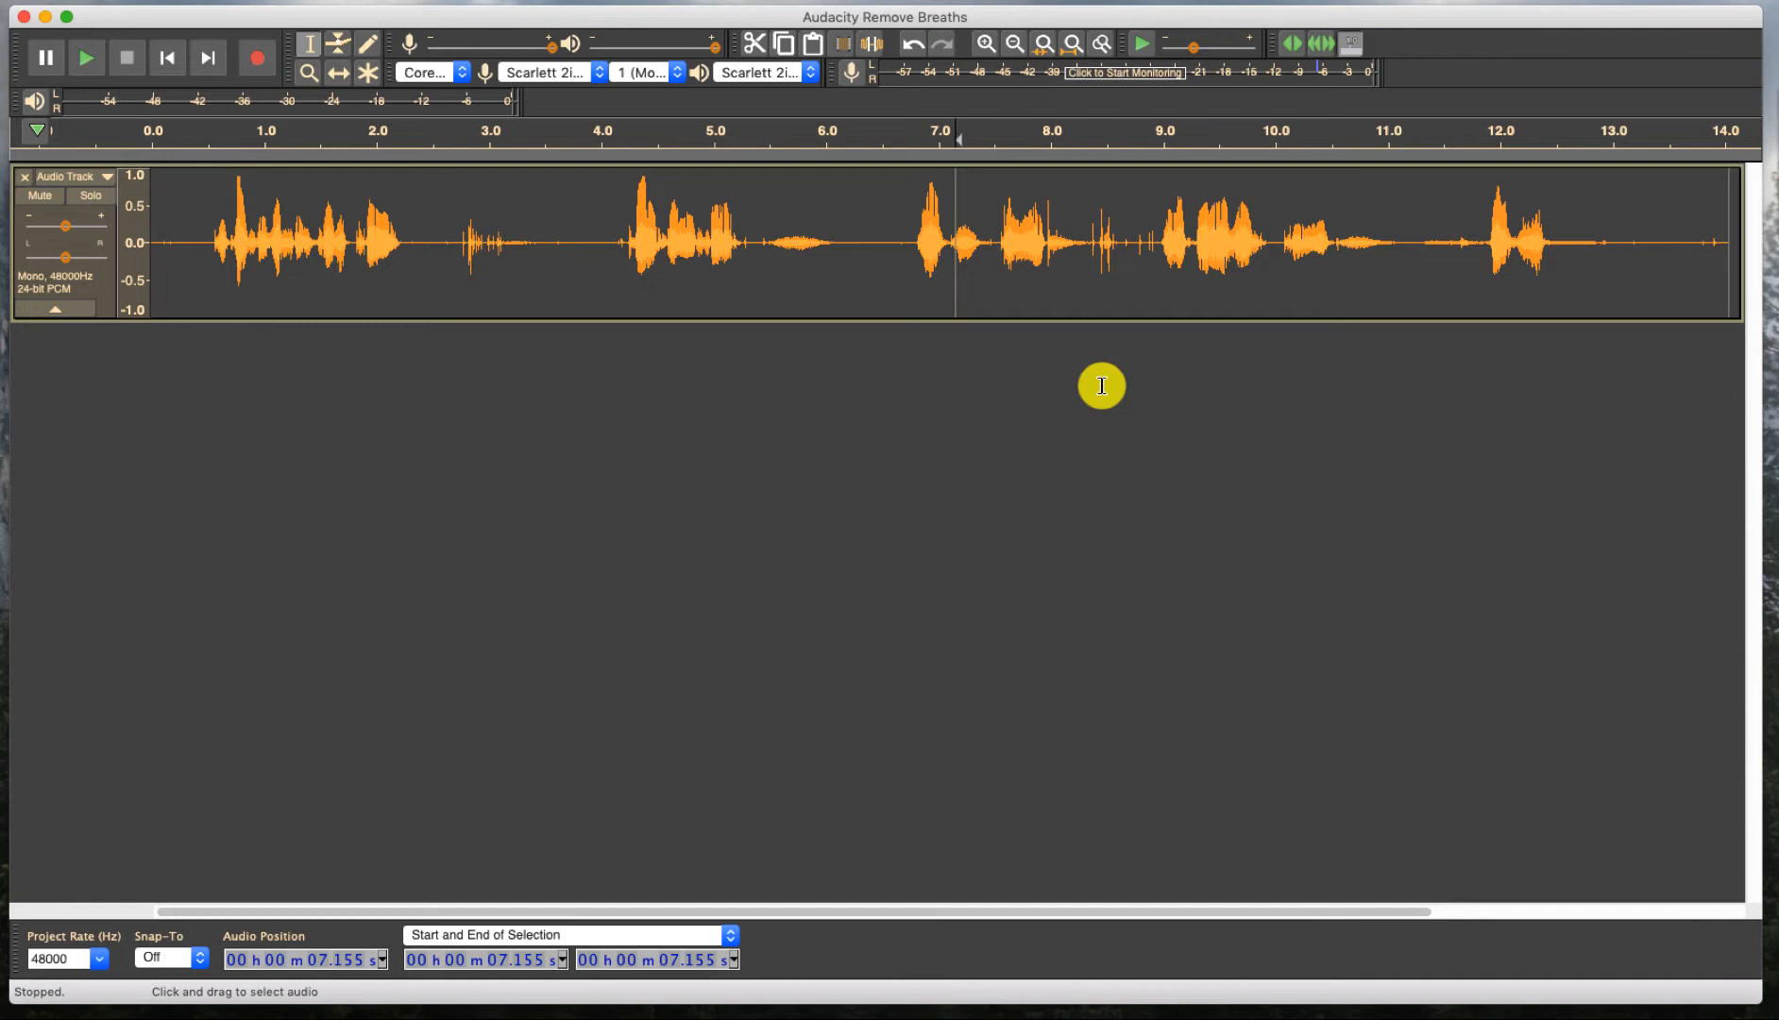
mouse_move(1100, 387)
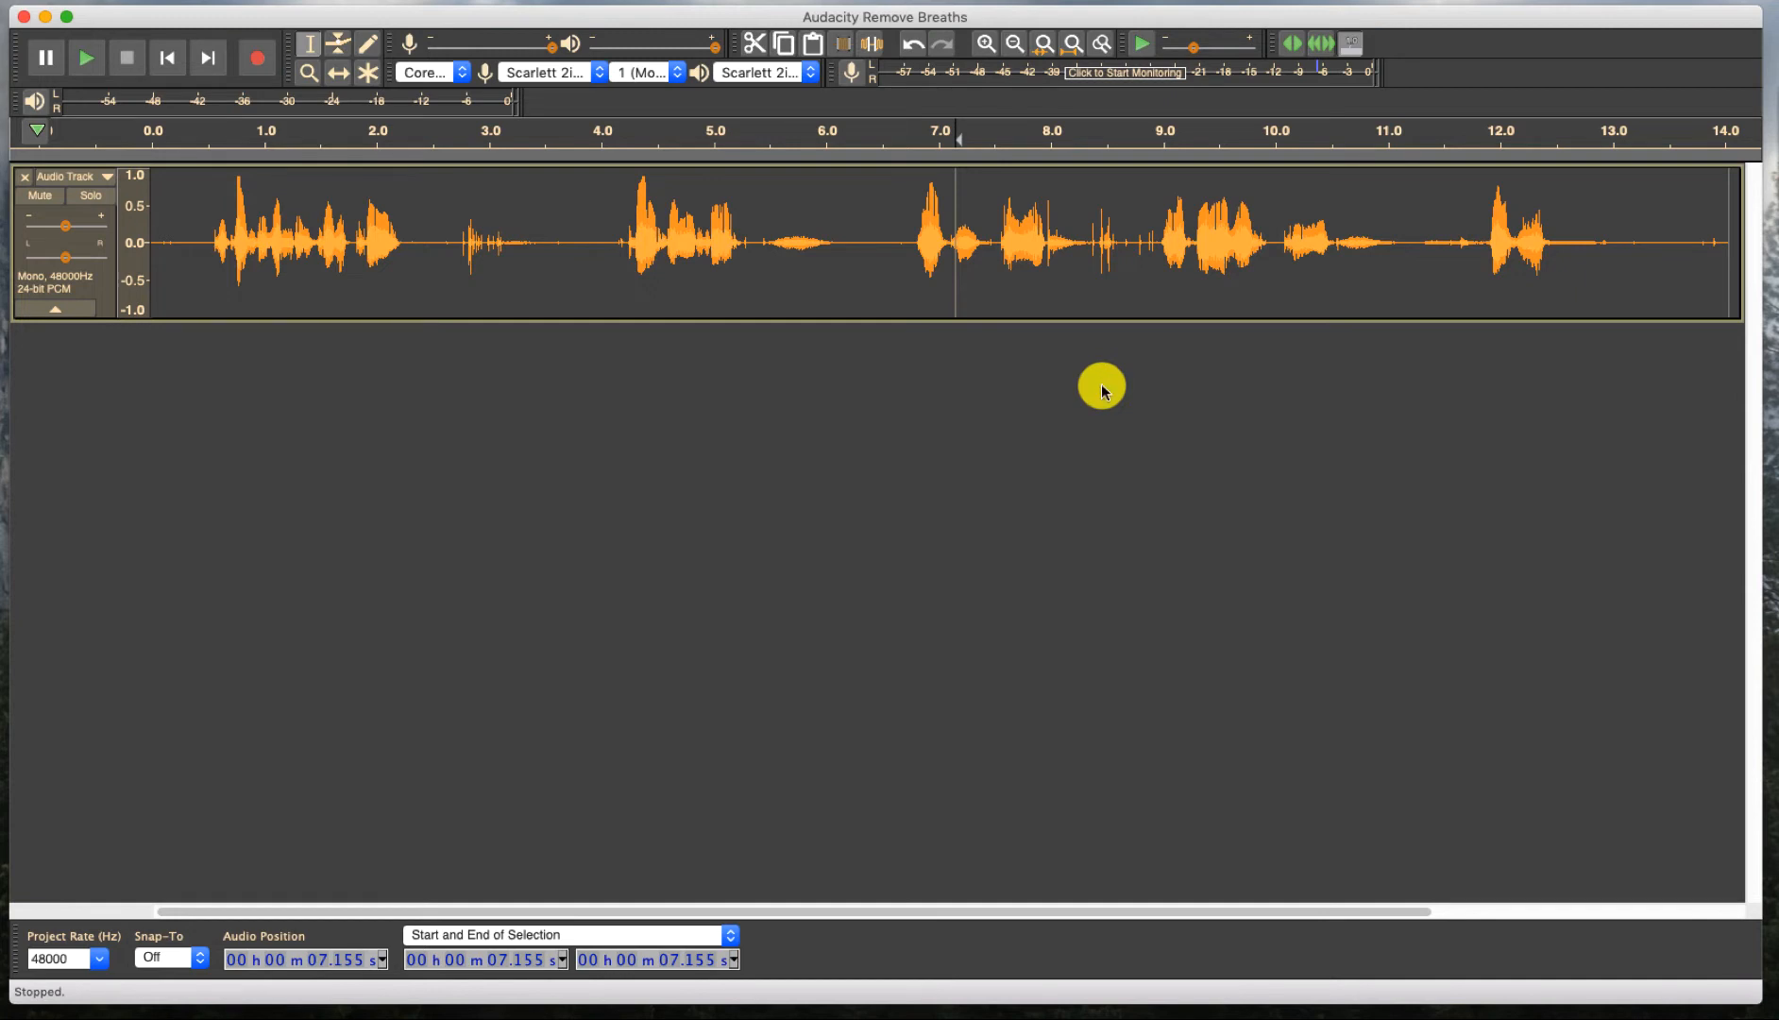
mouse_move(1045, 279)
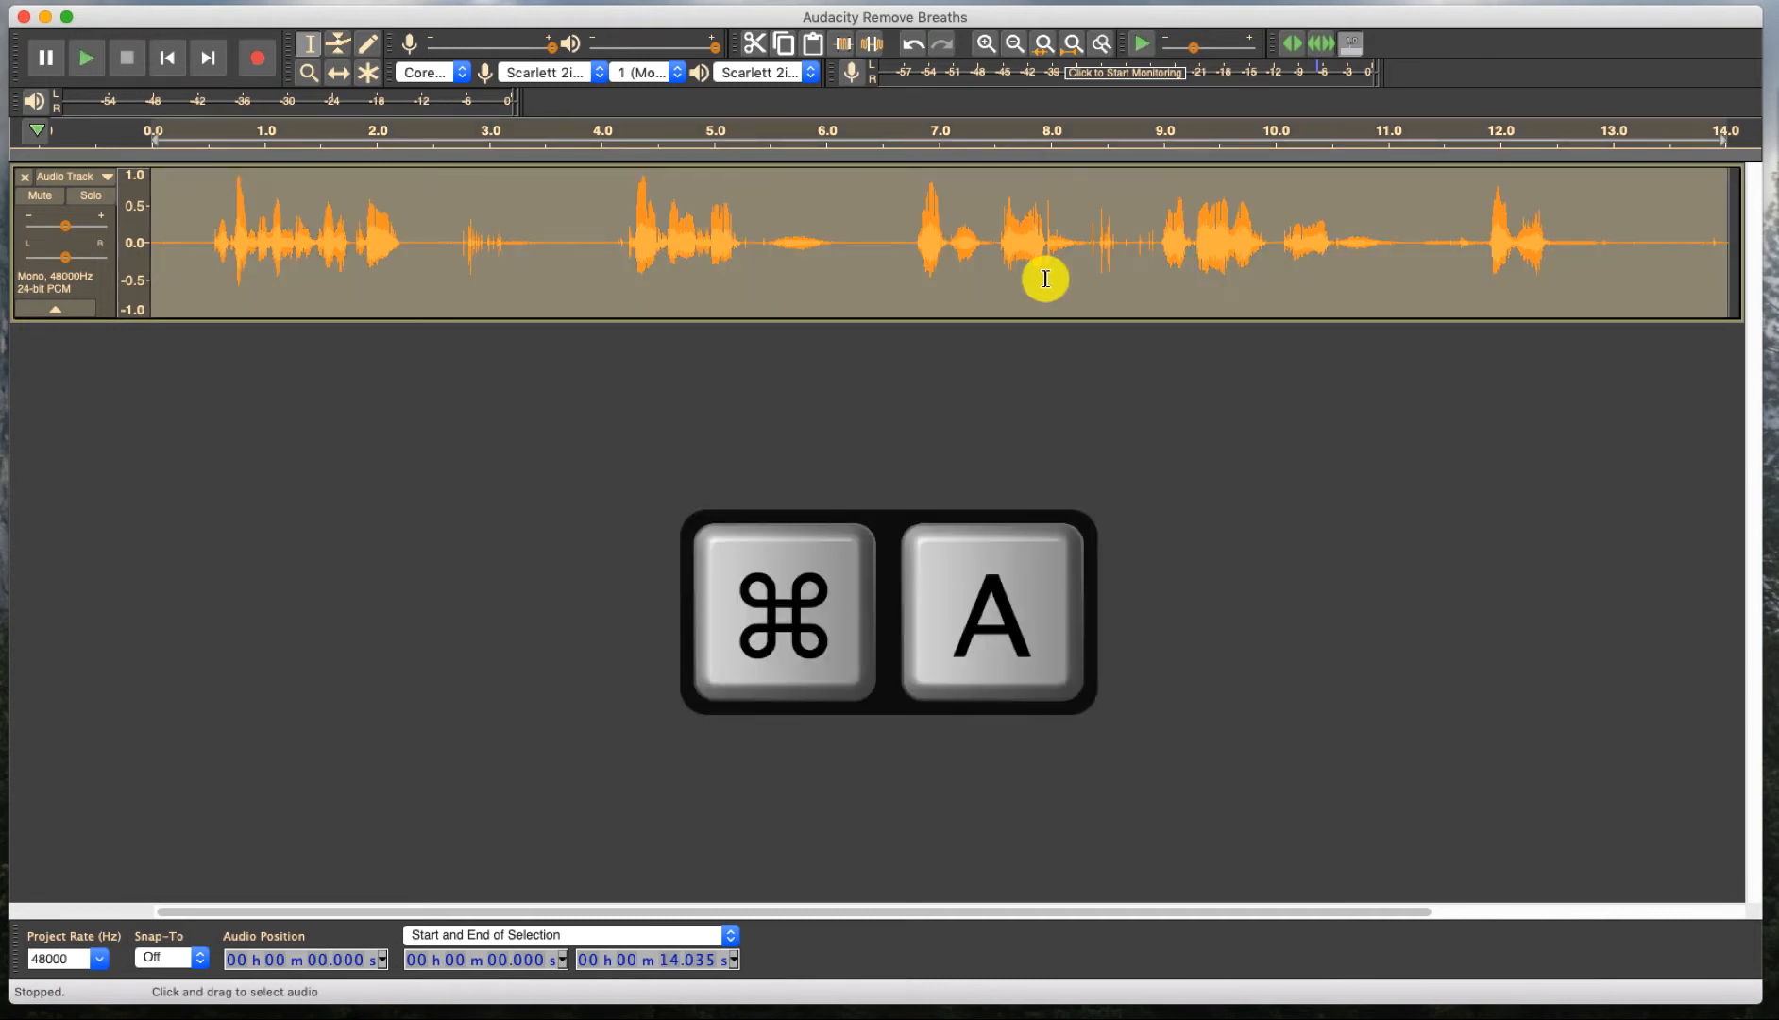
key("cmd+a")
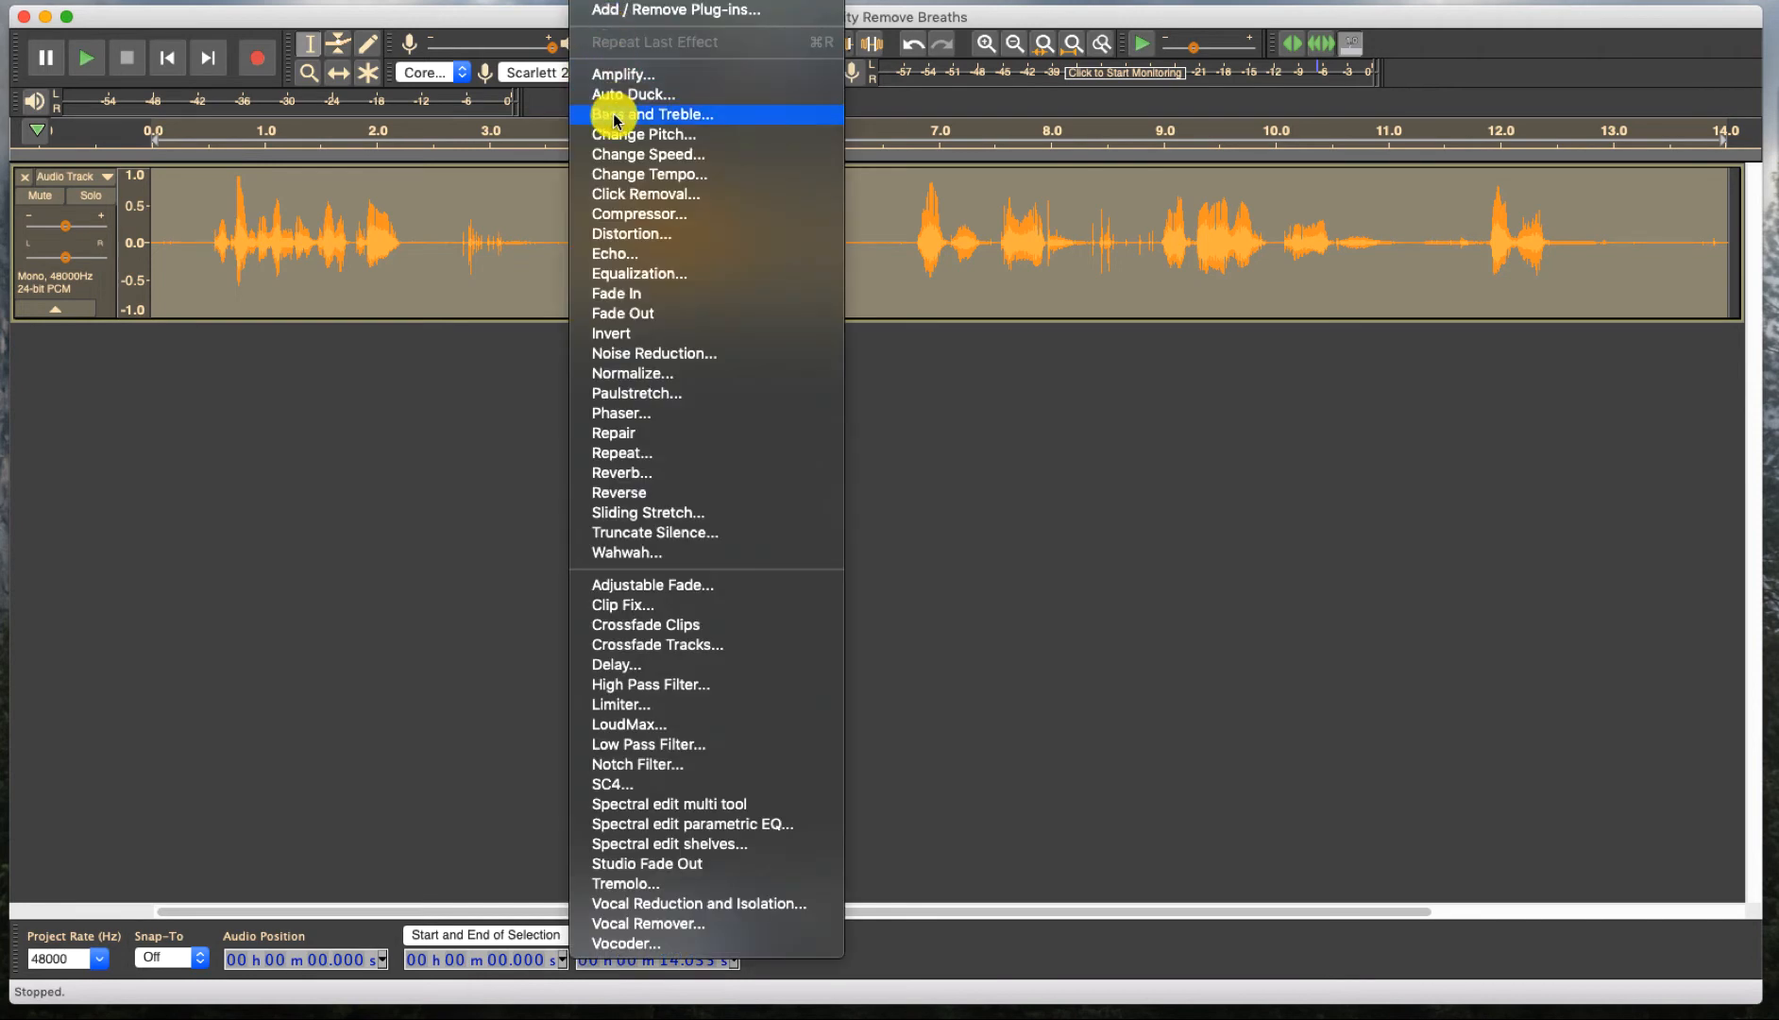
mouse_move(646, 373)
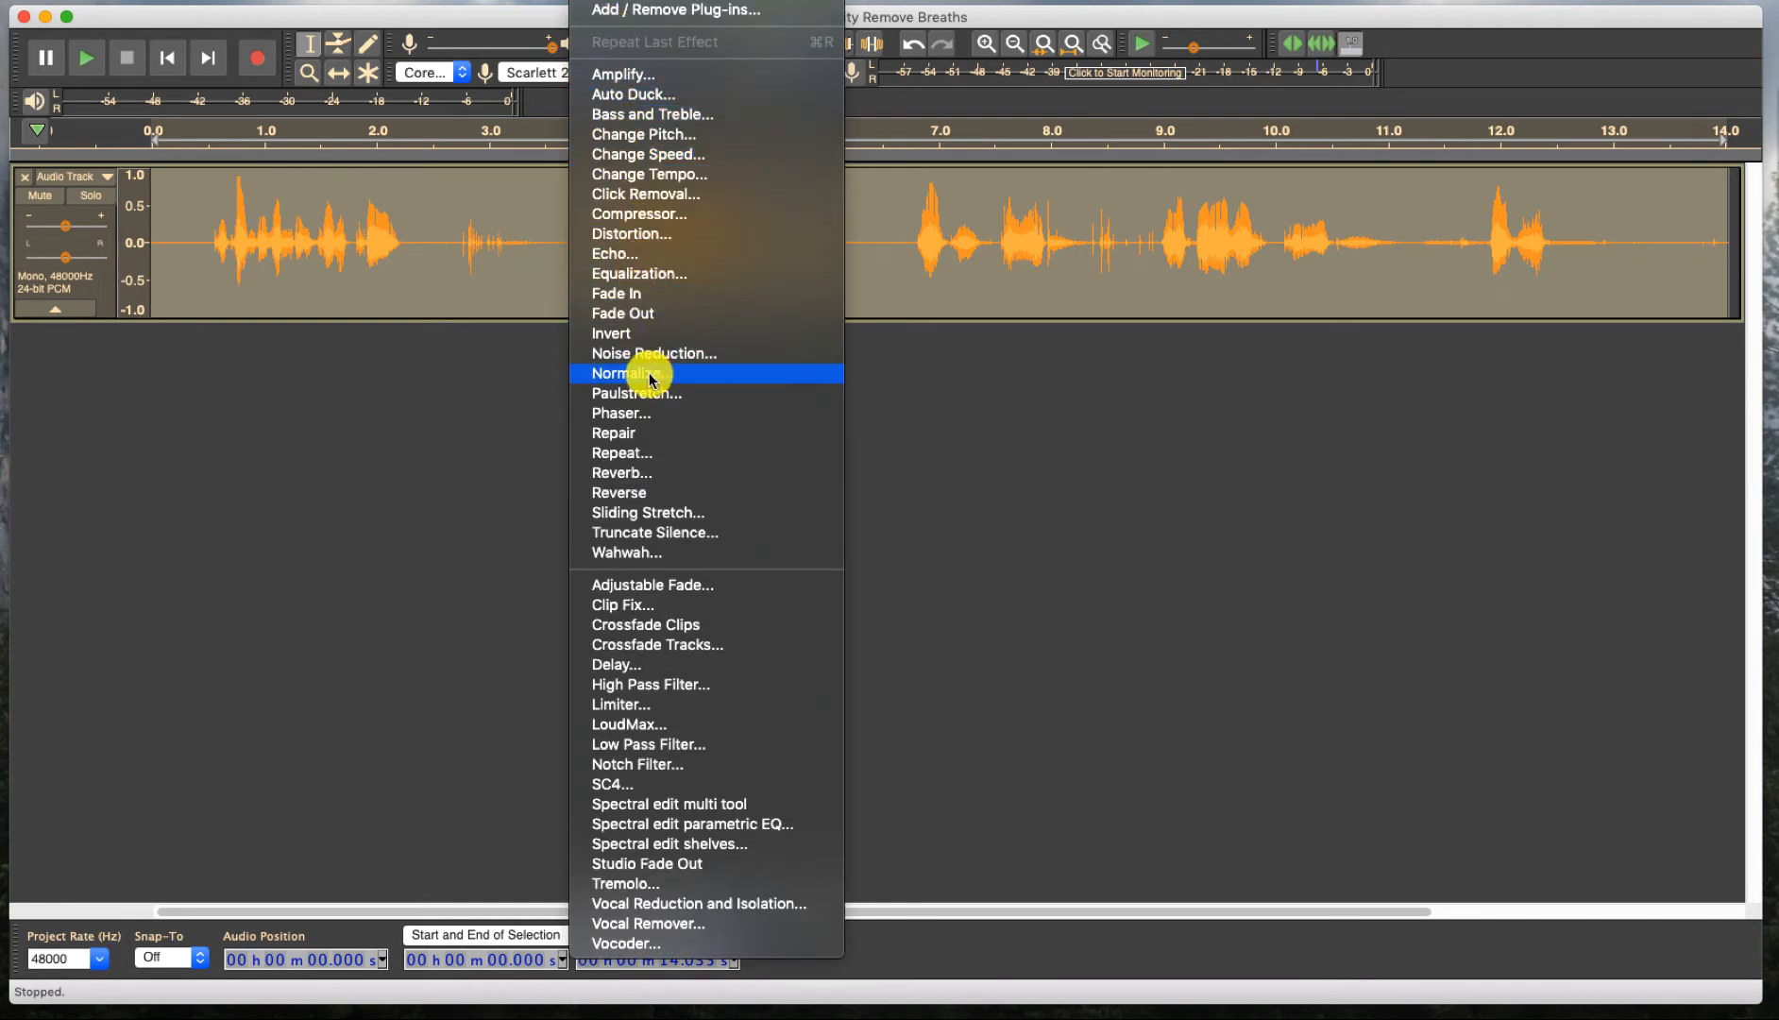
left_click(653, 353)
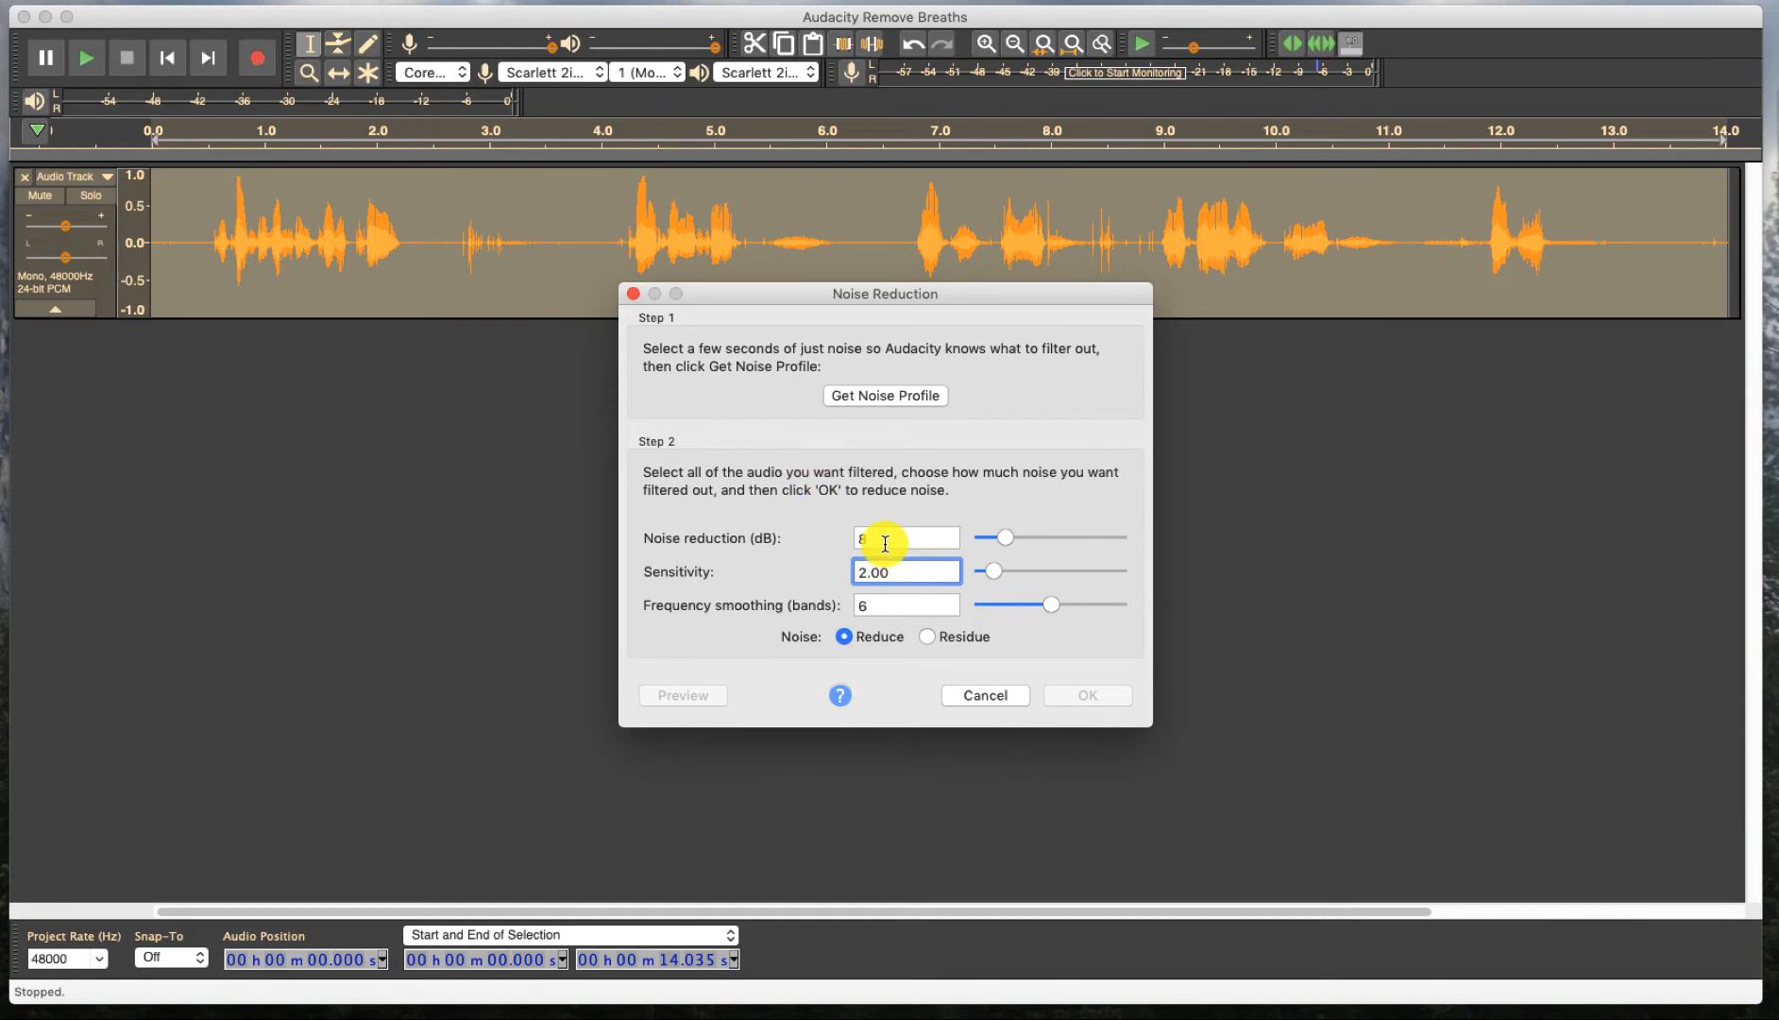
left_click(906, 570)
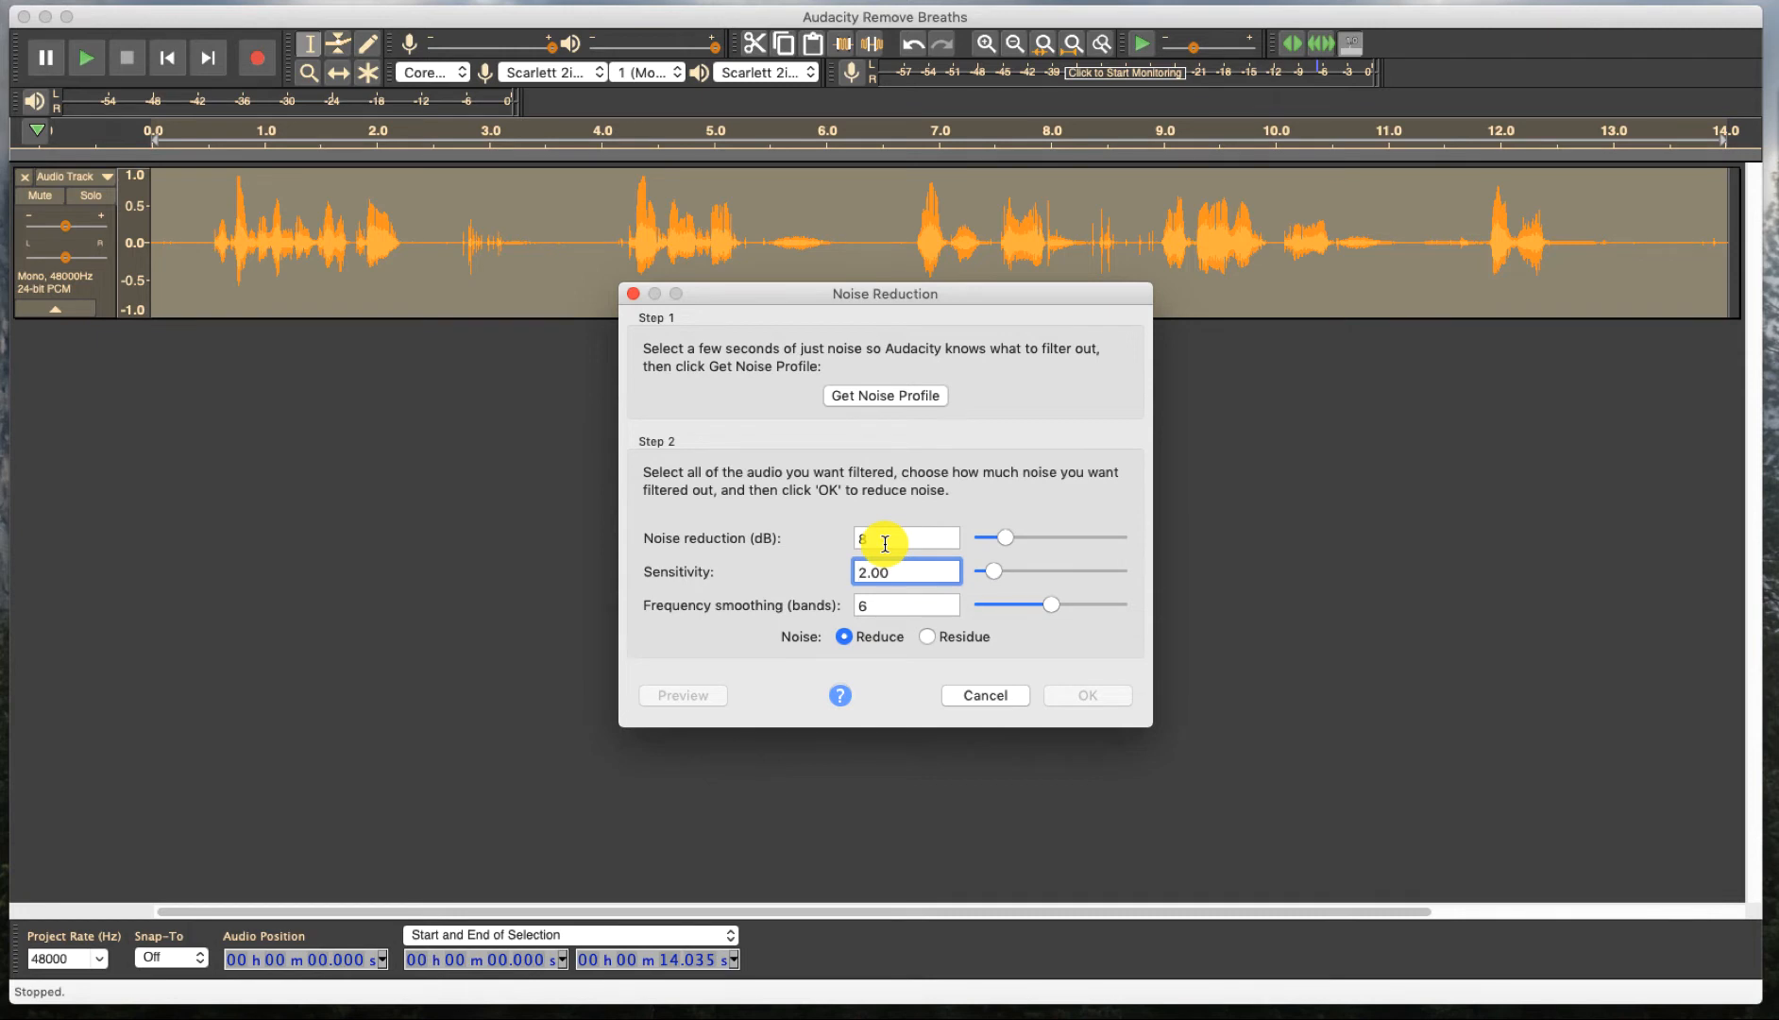
left_click(907, 571)
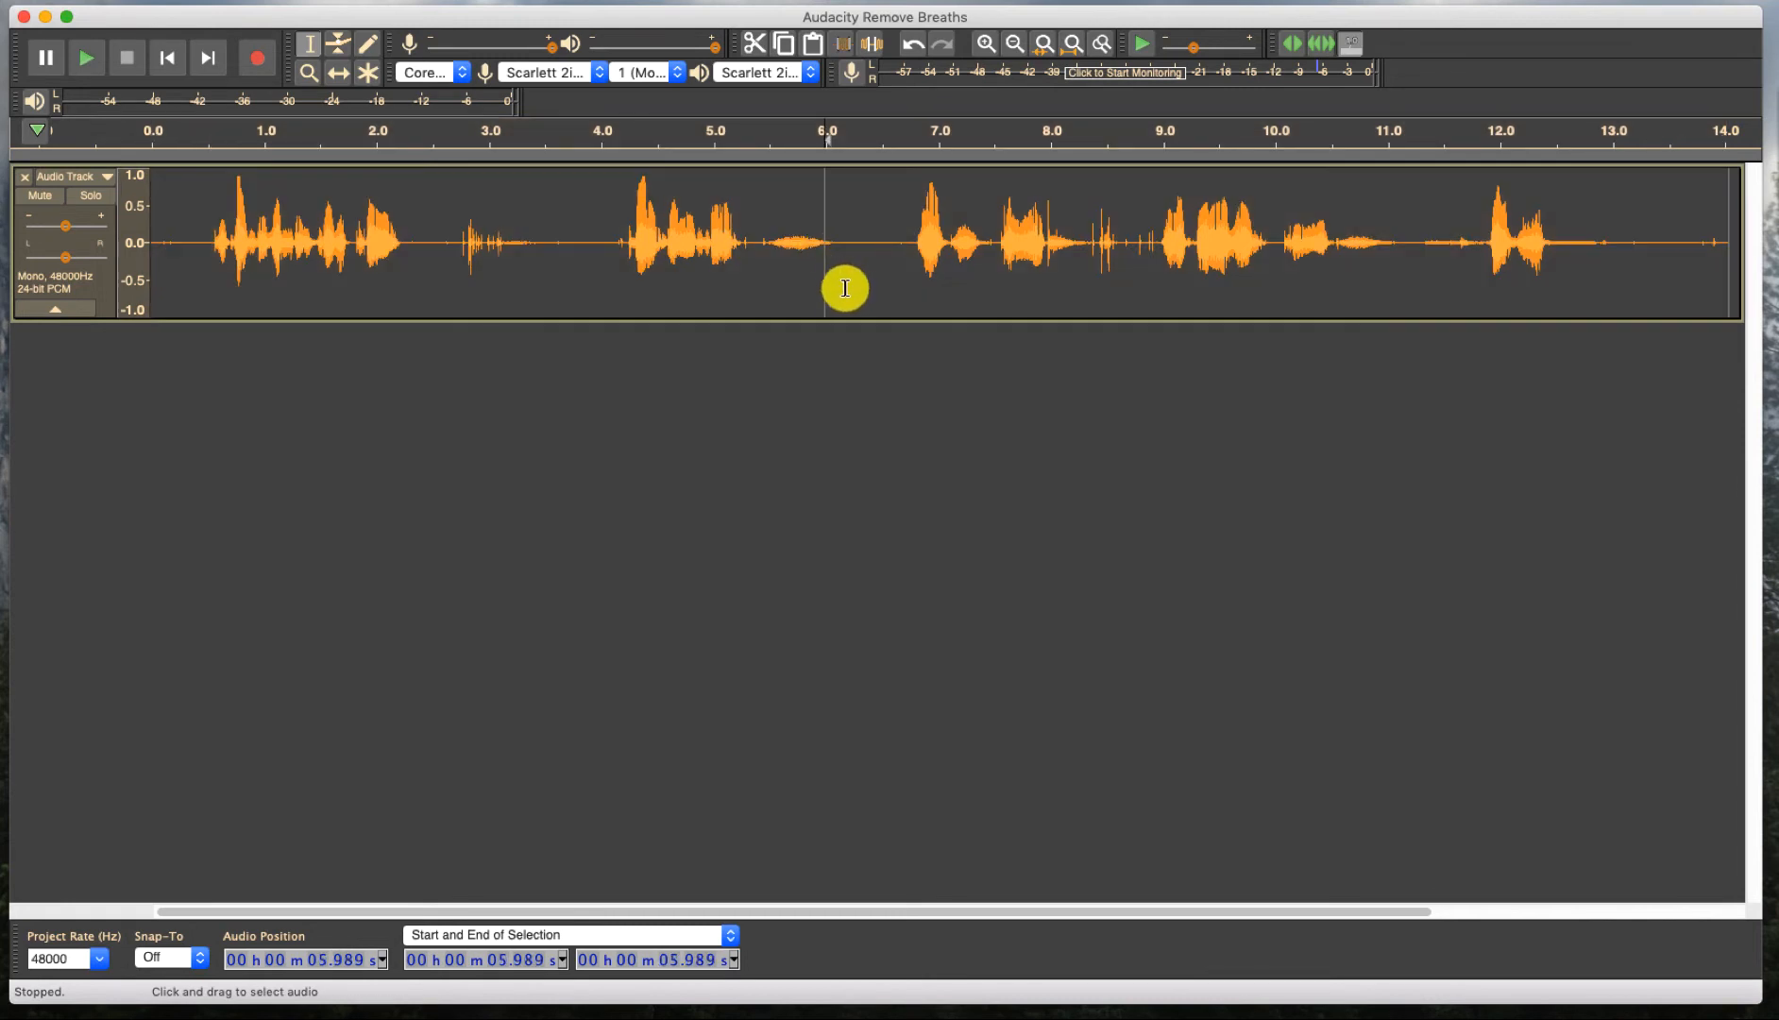
mouse_move(803, 284)
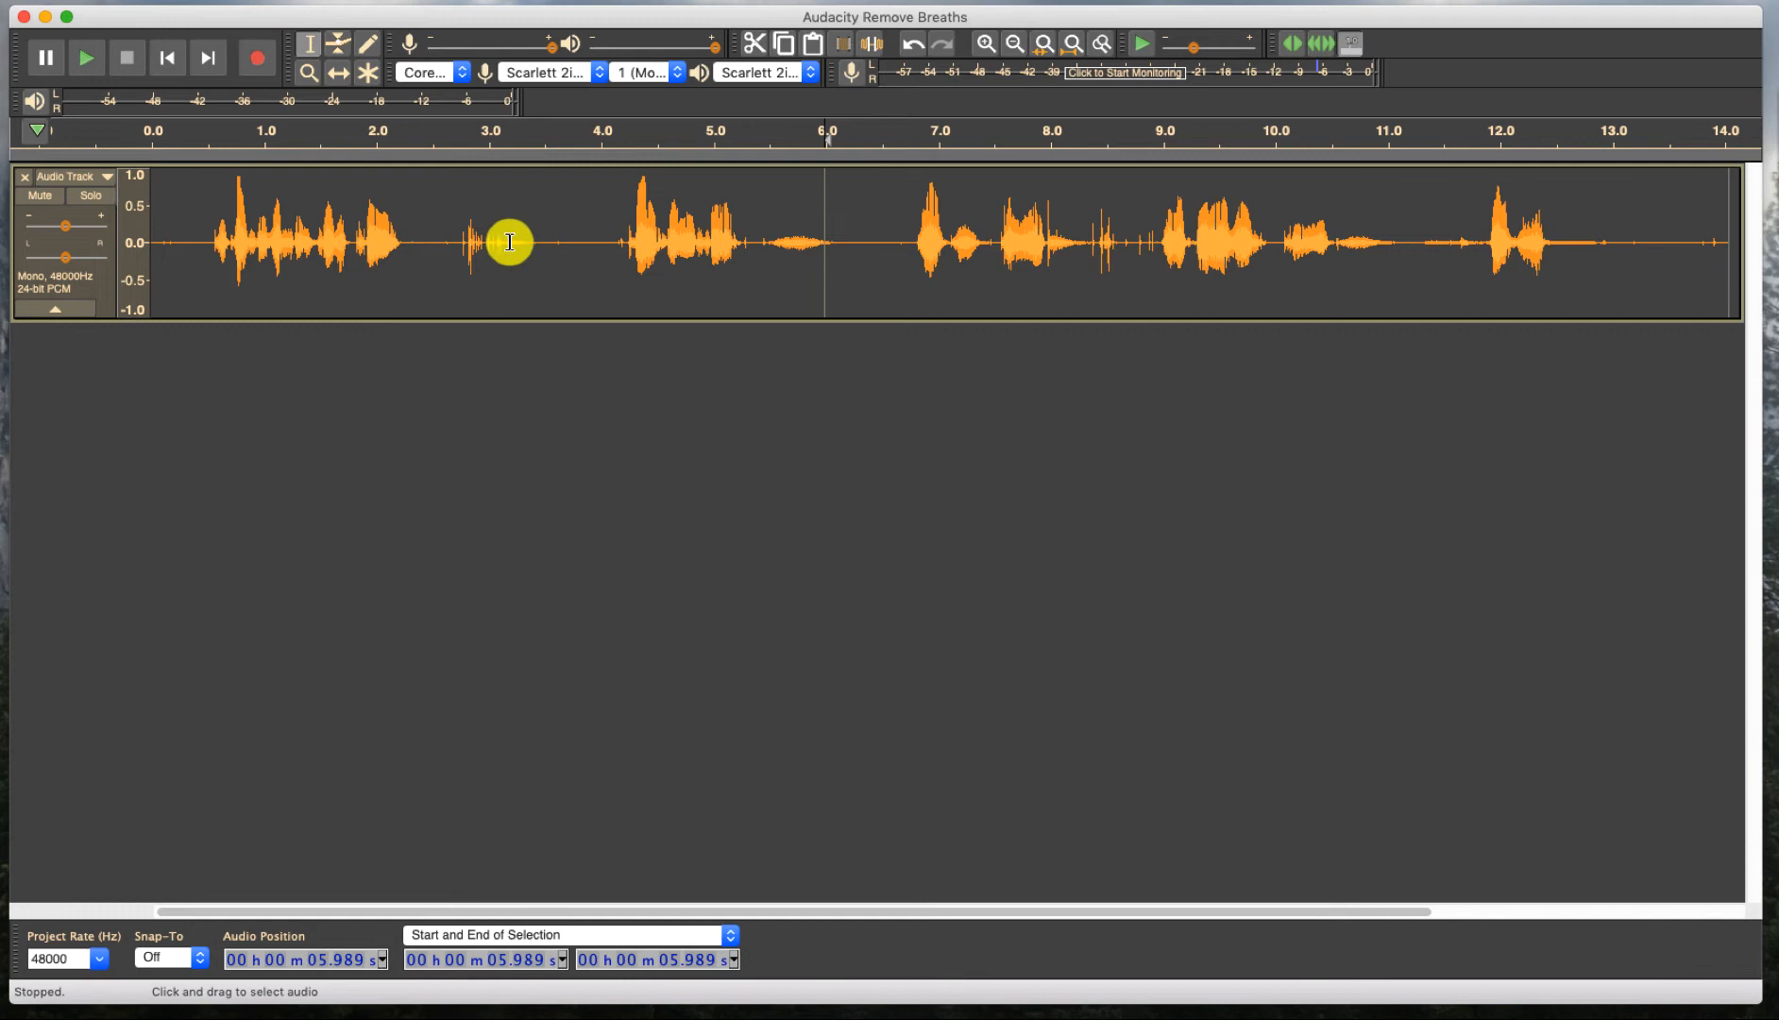
Step: Select the breath at about 2.7–3.2 s and amplify it by -6 dB
left_click_drag(454, 241, 511, 242)
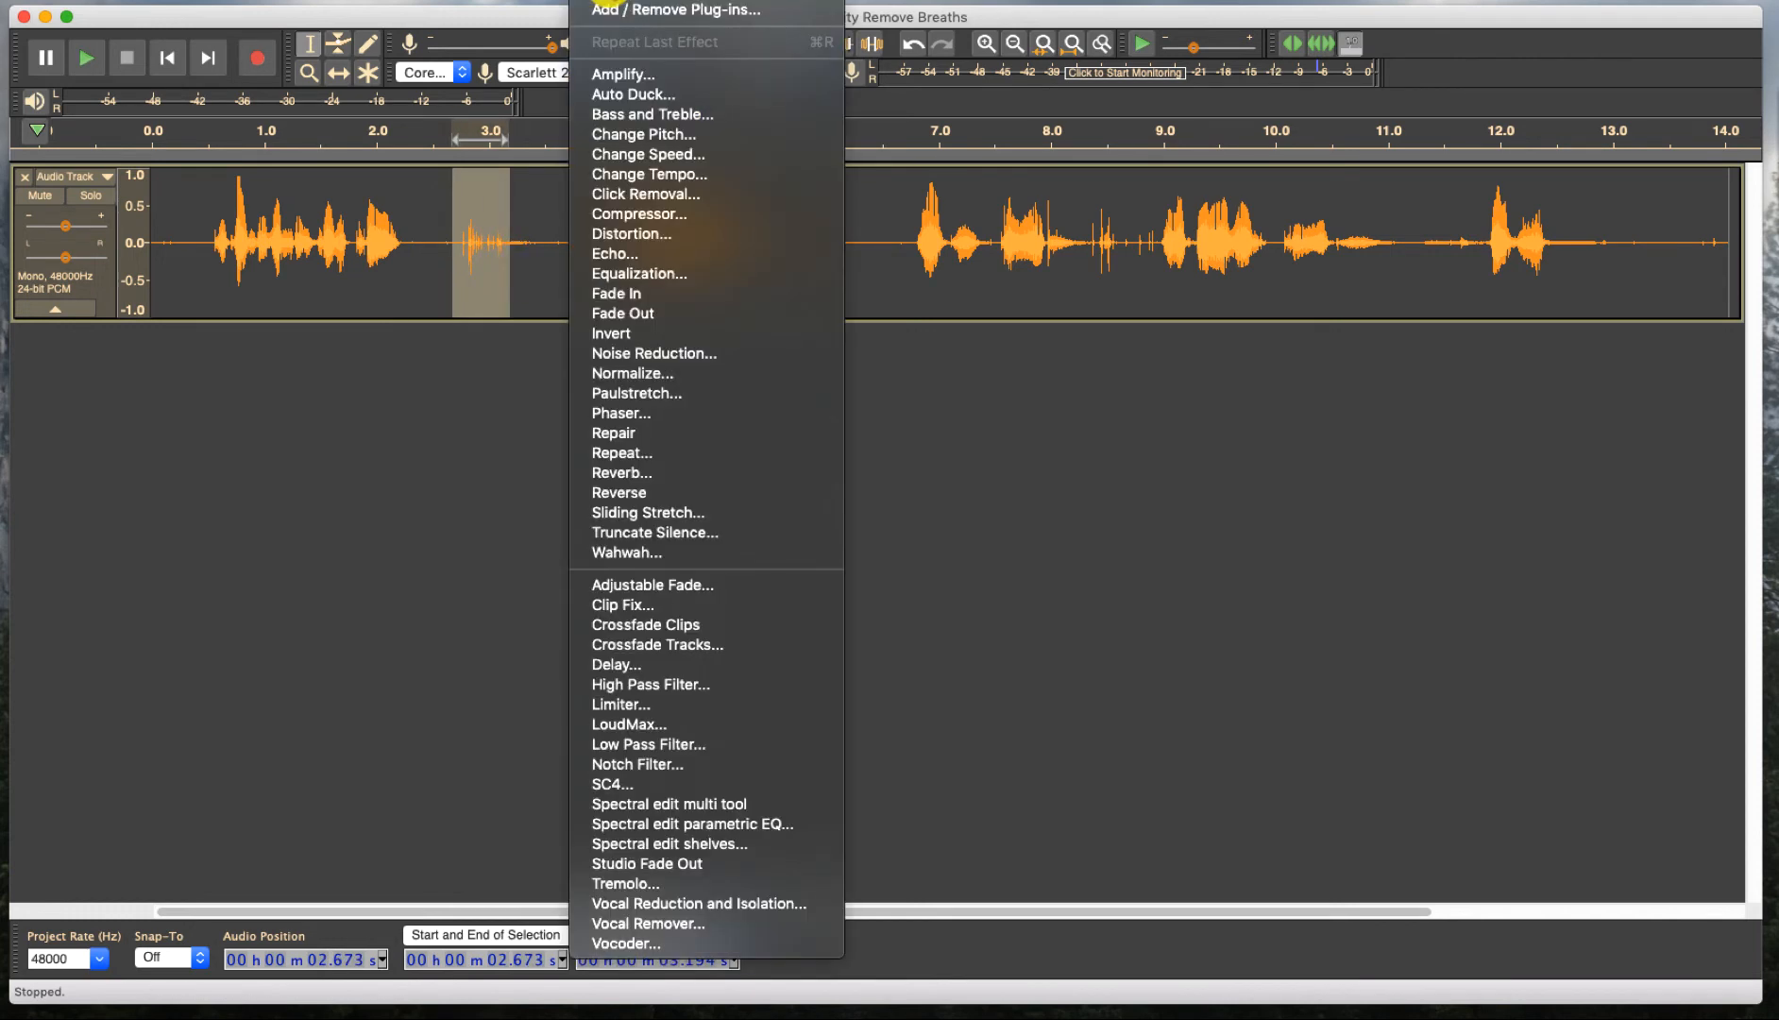
mouse_move(653, 113)
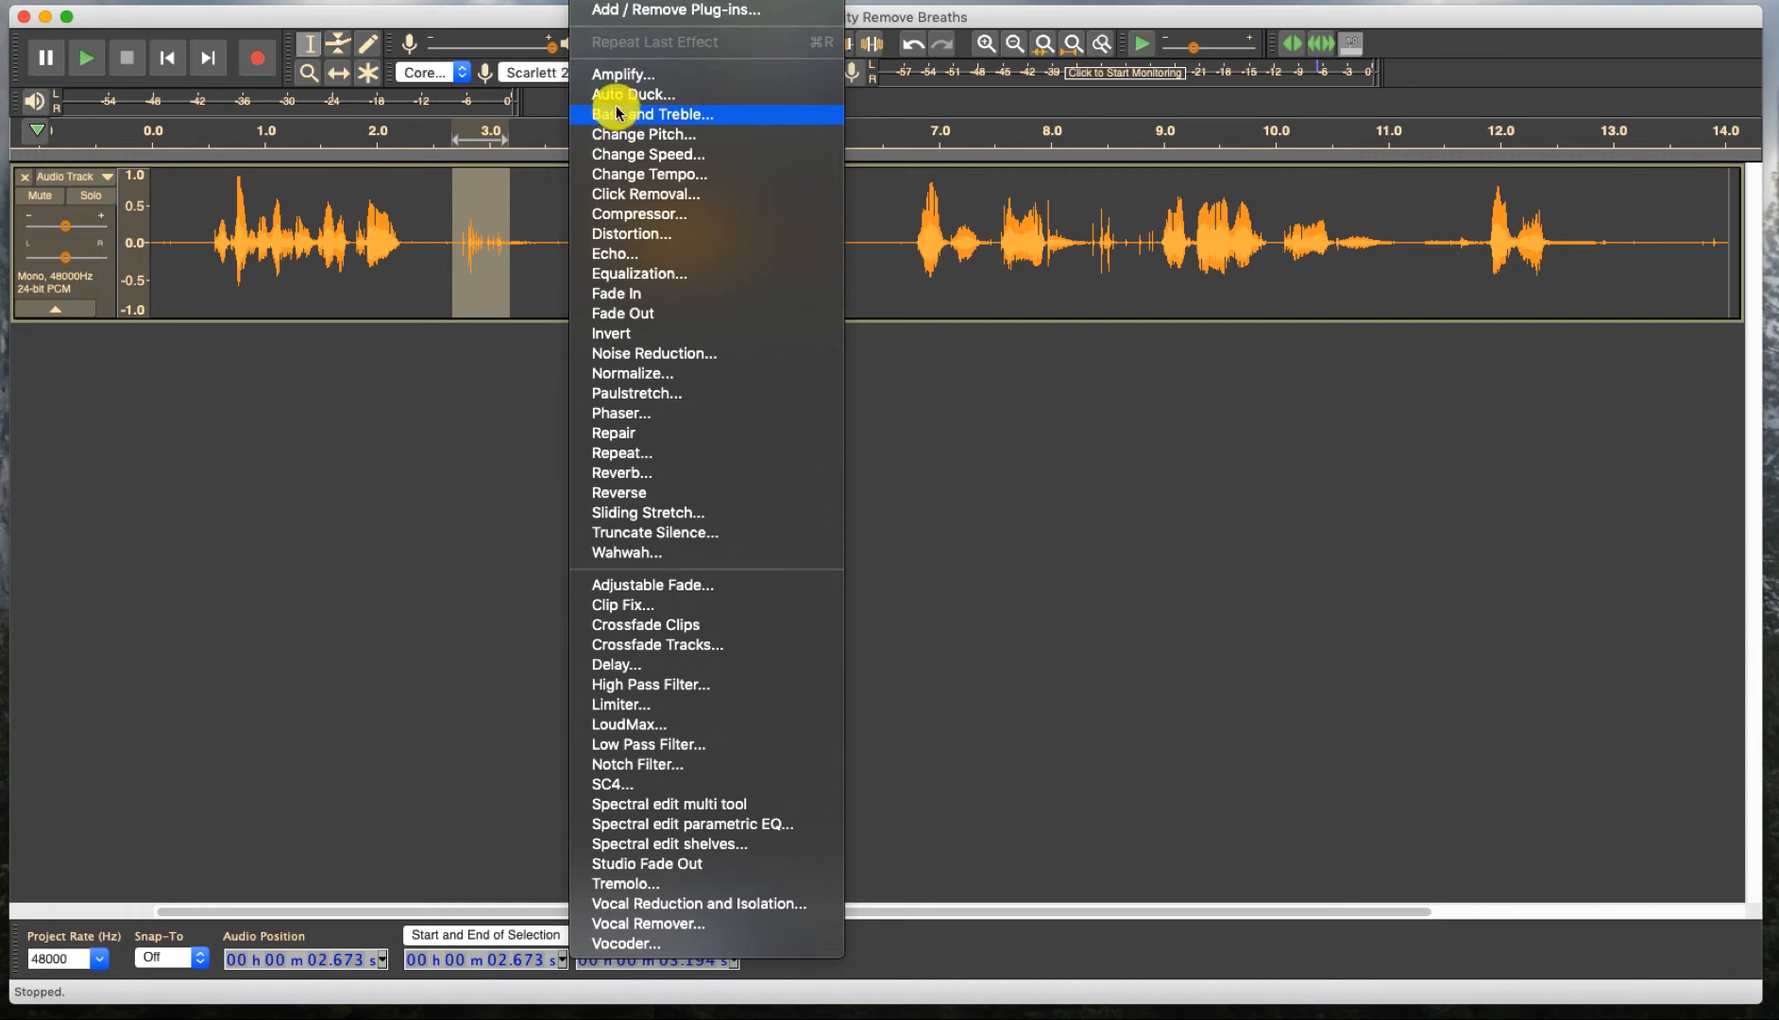
left_click(623, 74)
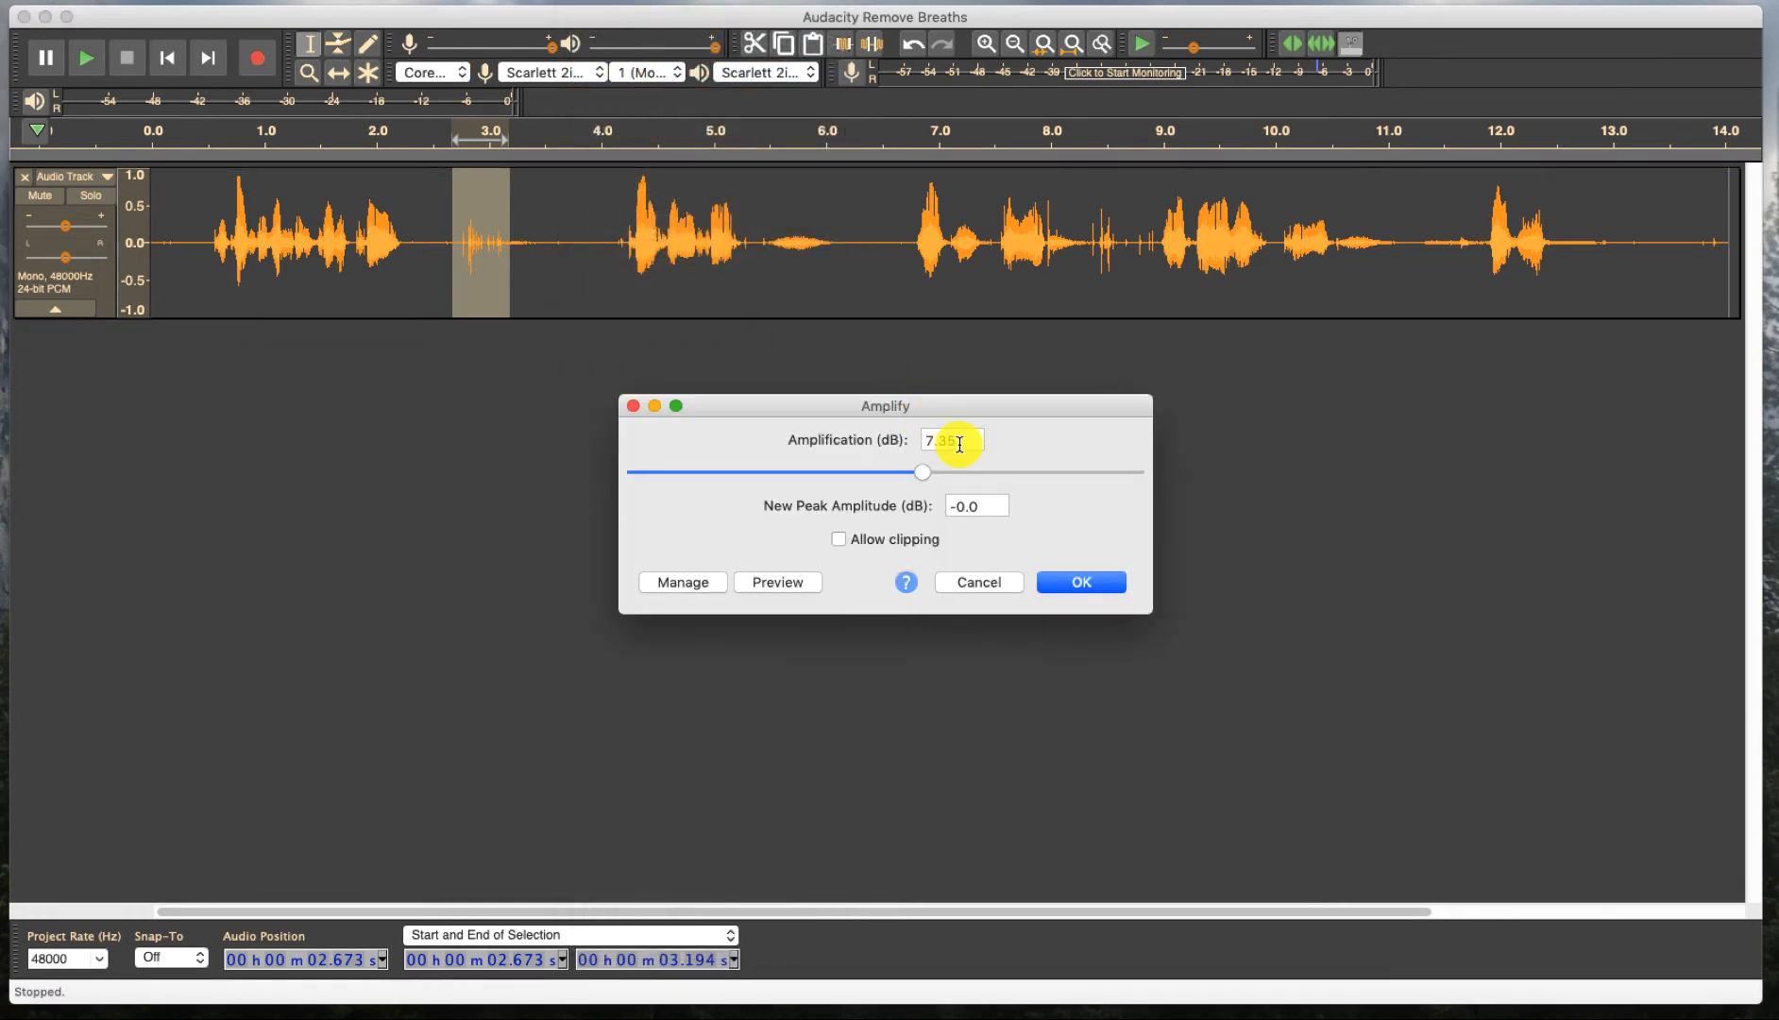
type("-6")
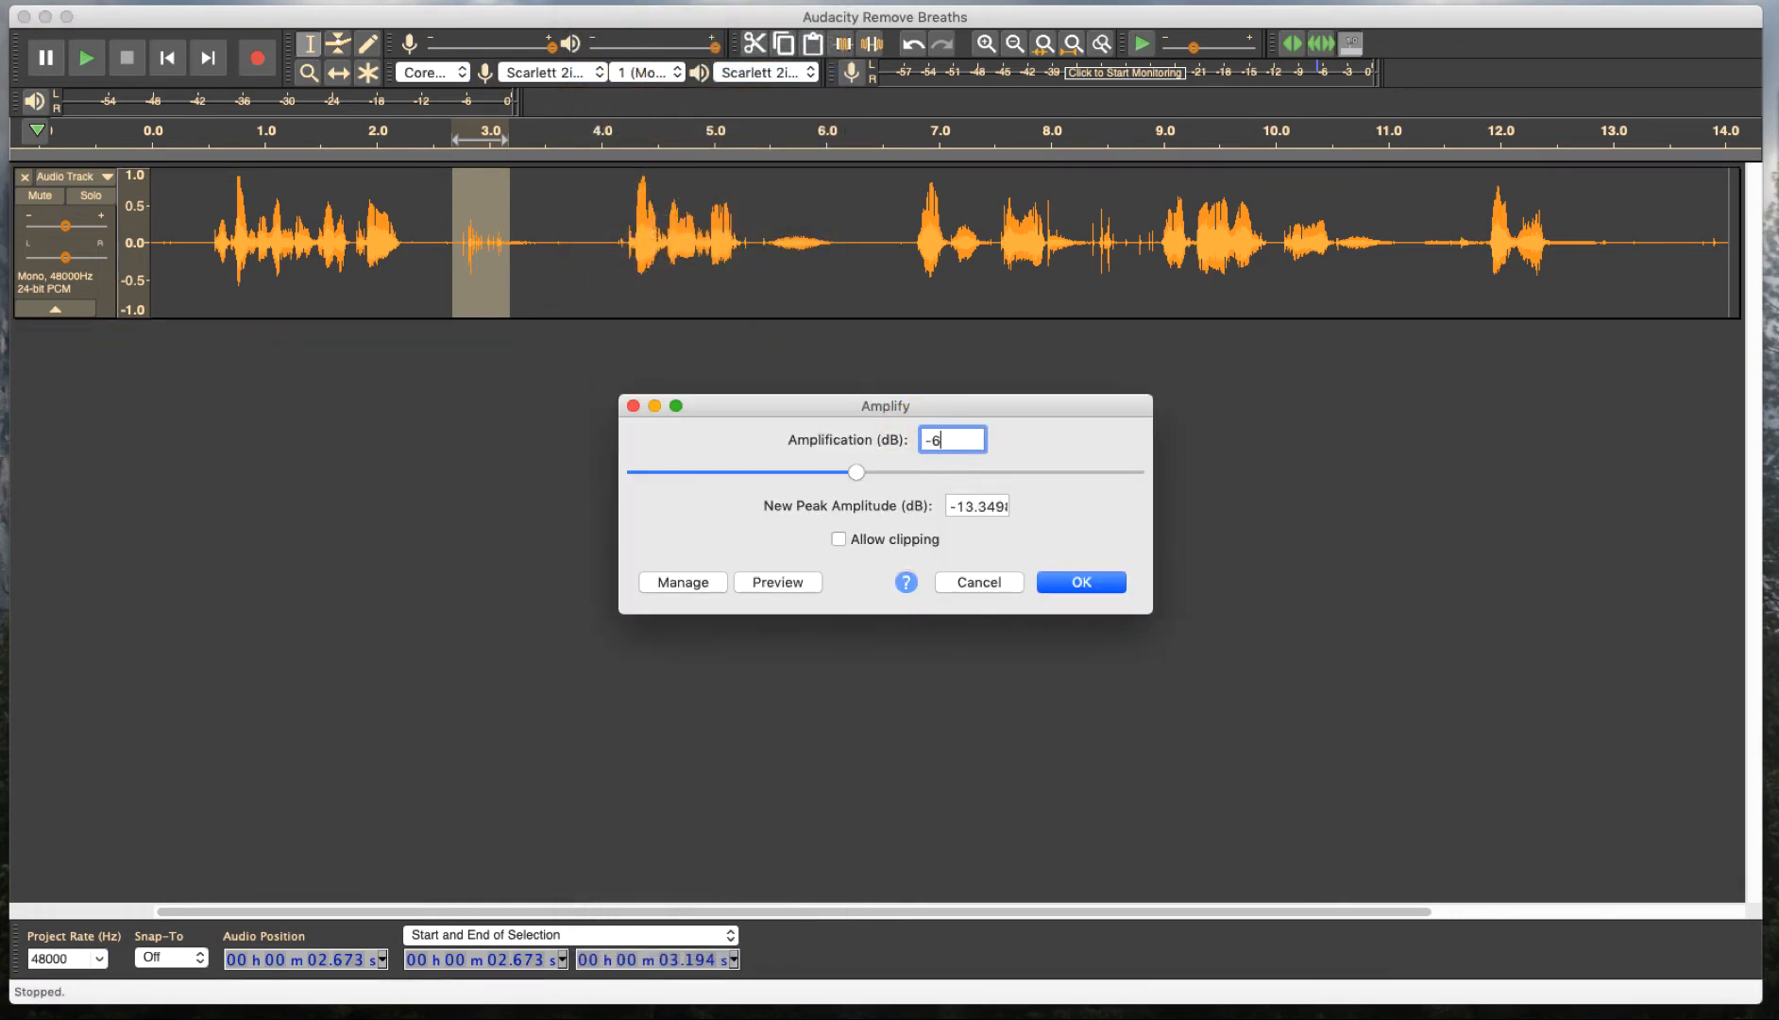
left_click(1080, 582)
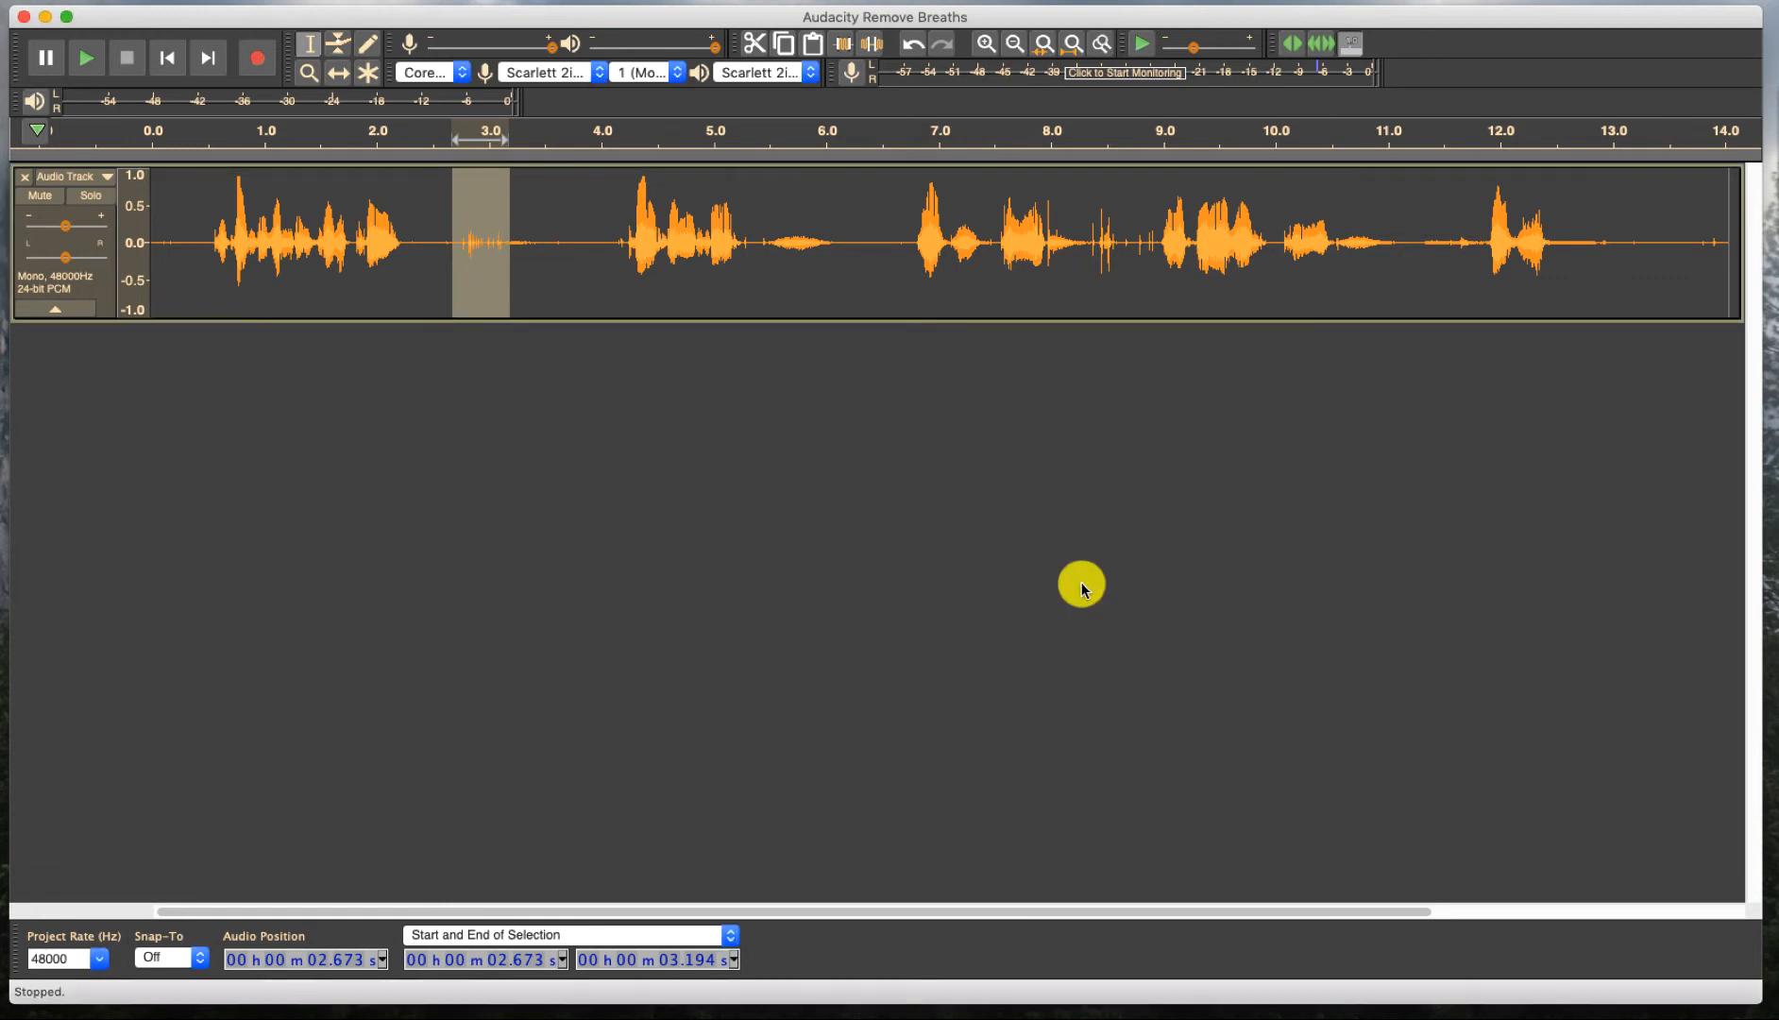
Step: Reapply the -6 dB Amplify to the 2.7–3.2 s breath with Cmd+R
key("cmd+r")
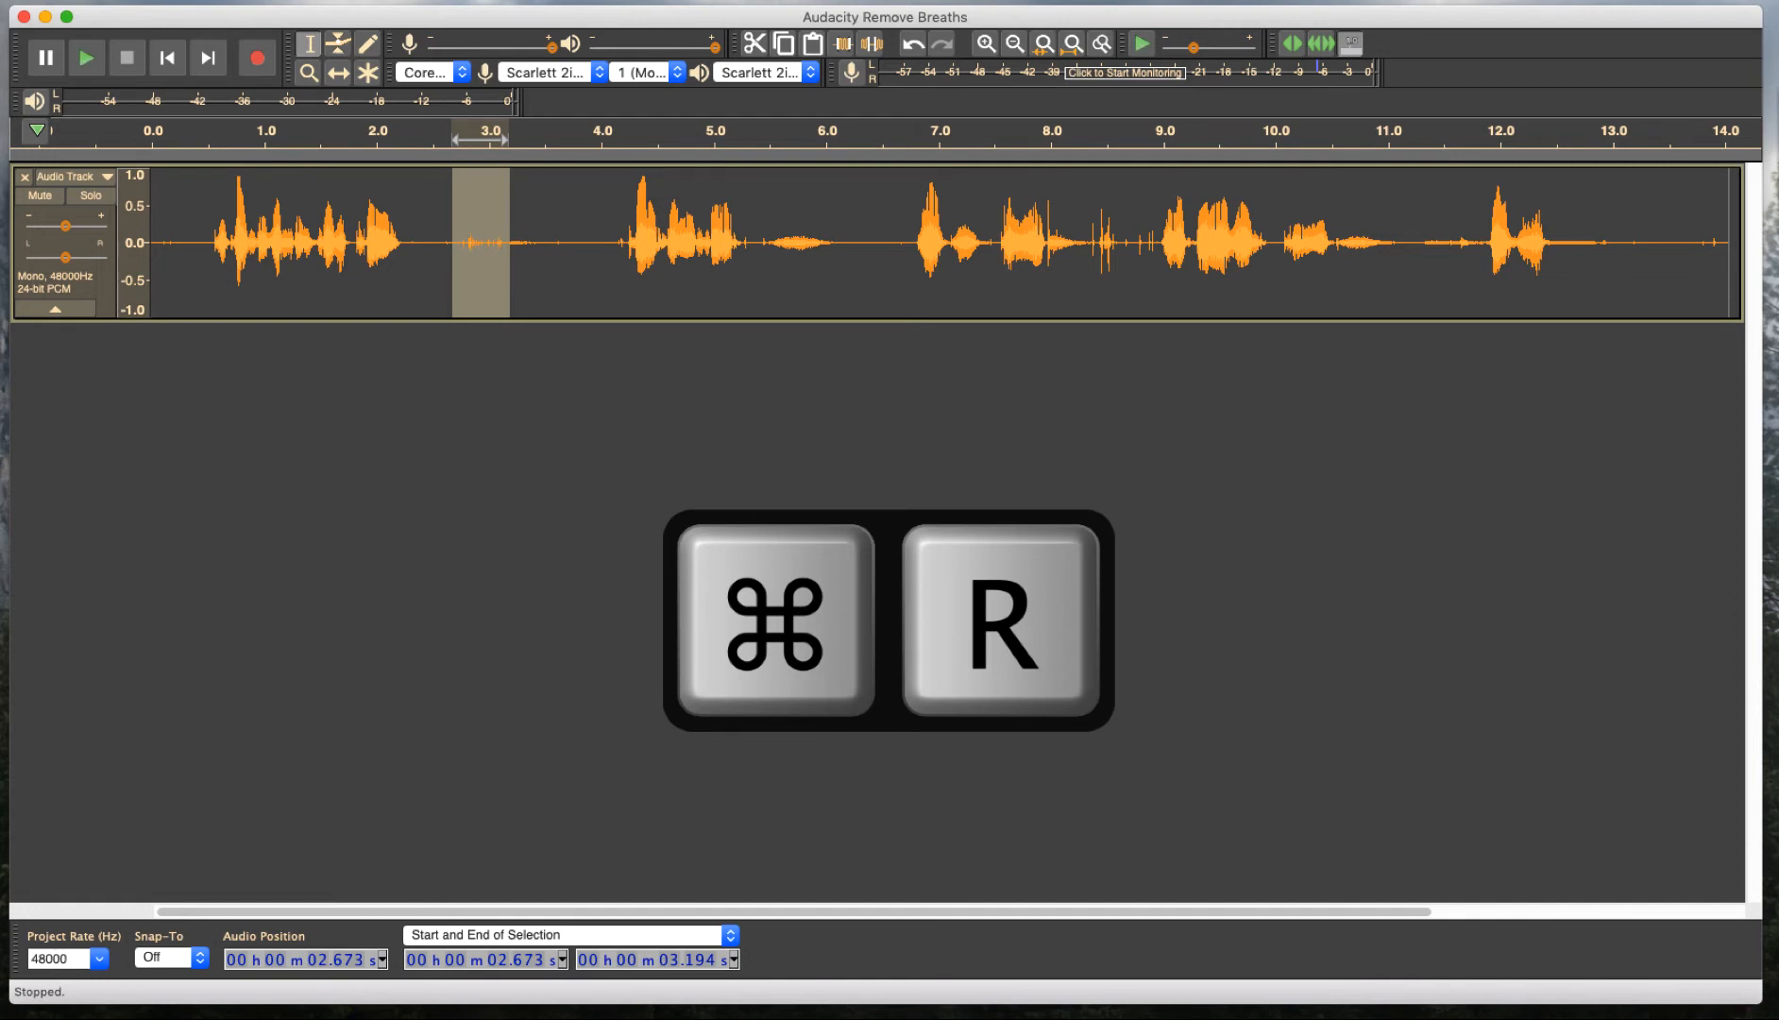
key("cmd+r")
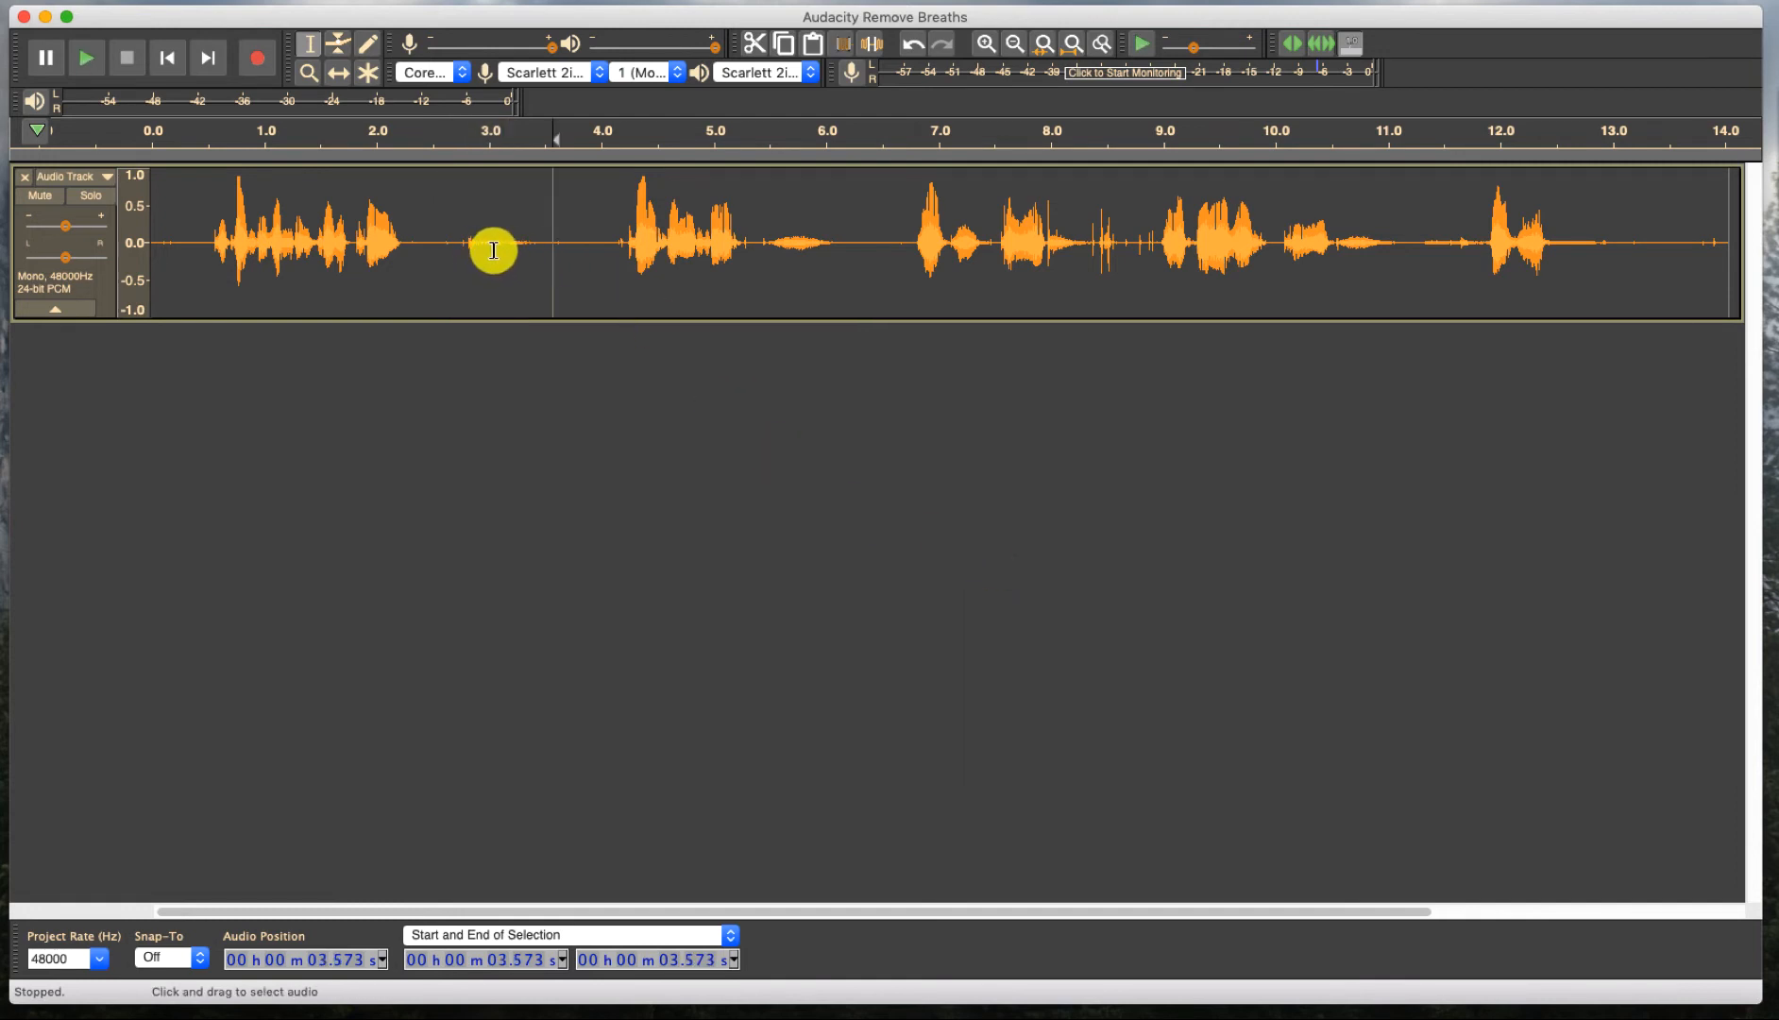
mouse_move(522, 275)
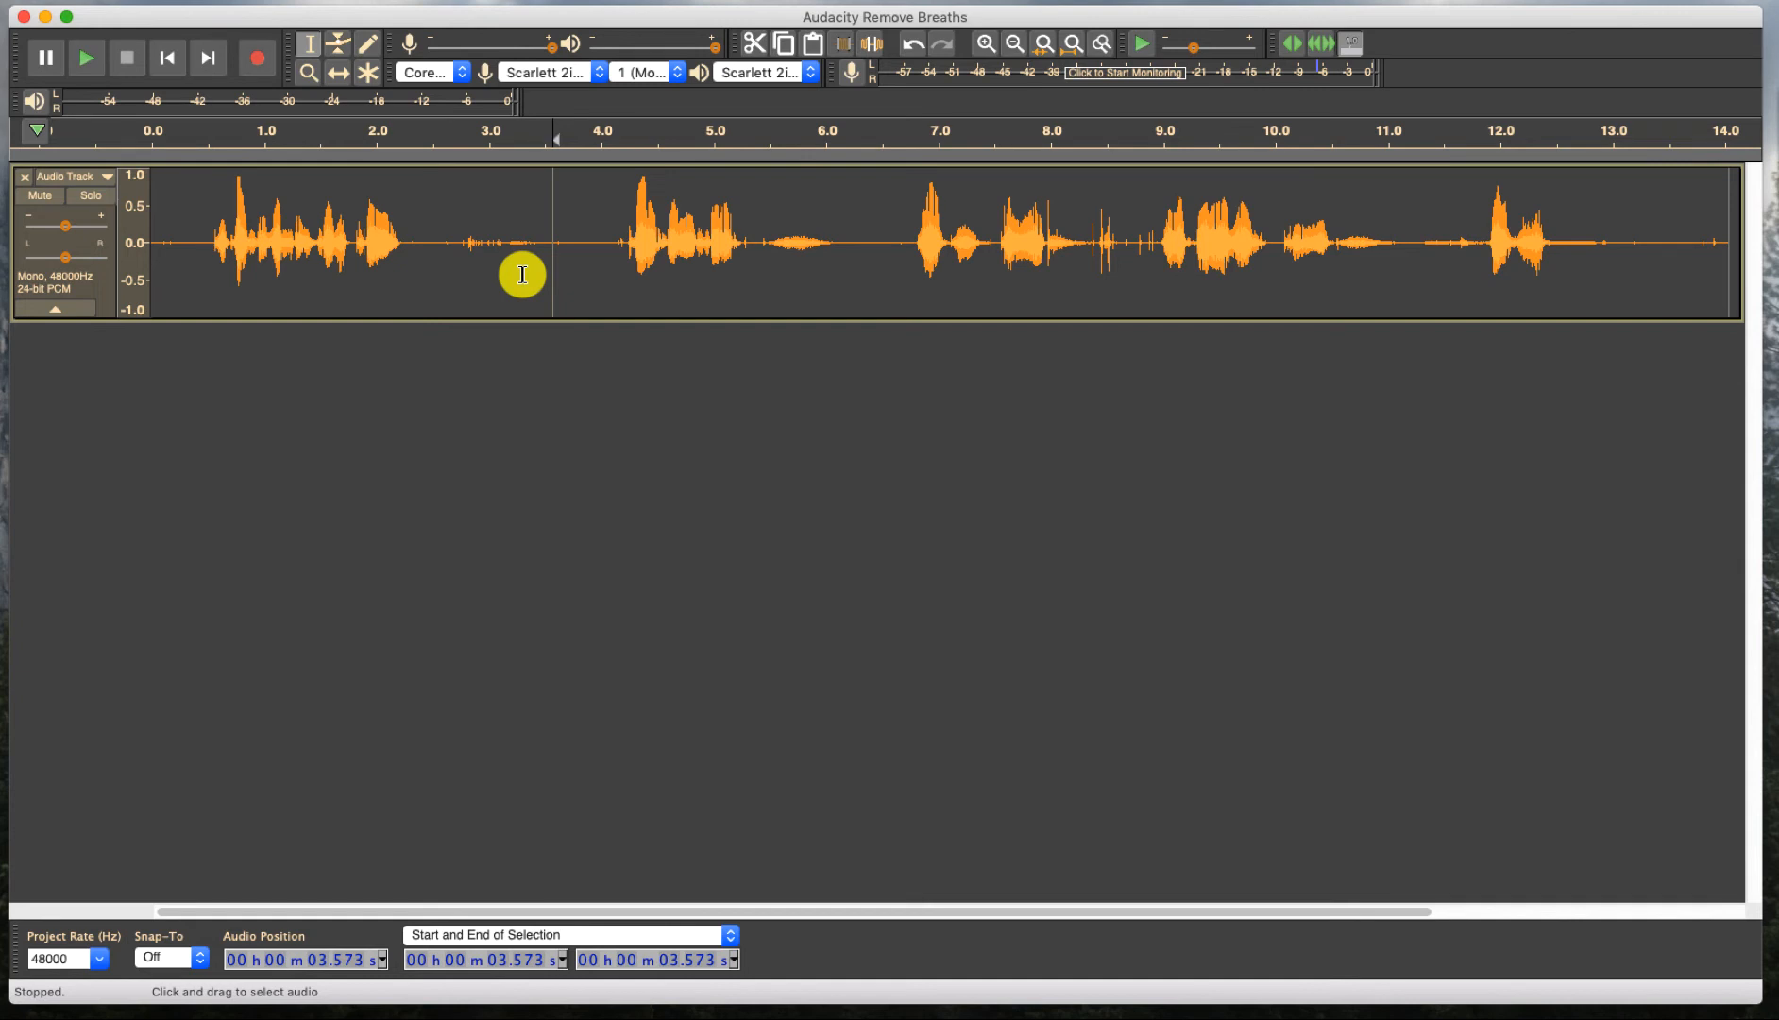
mouse_move(834, 238)
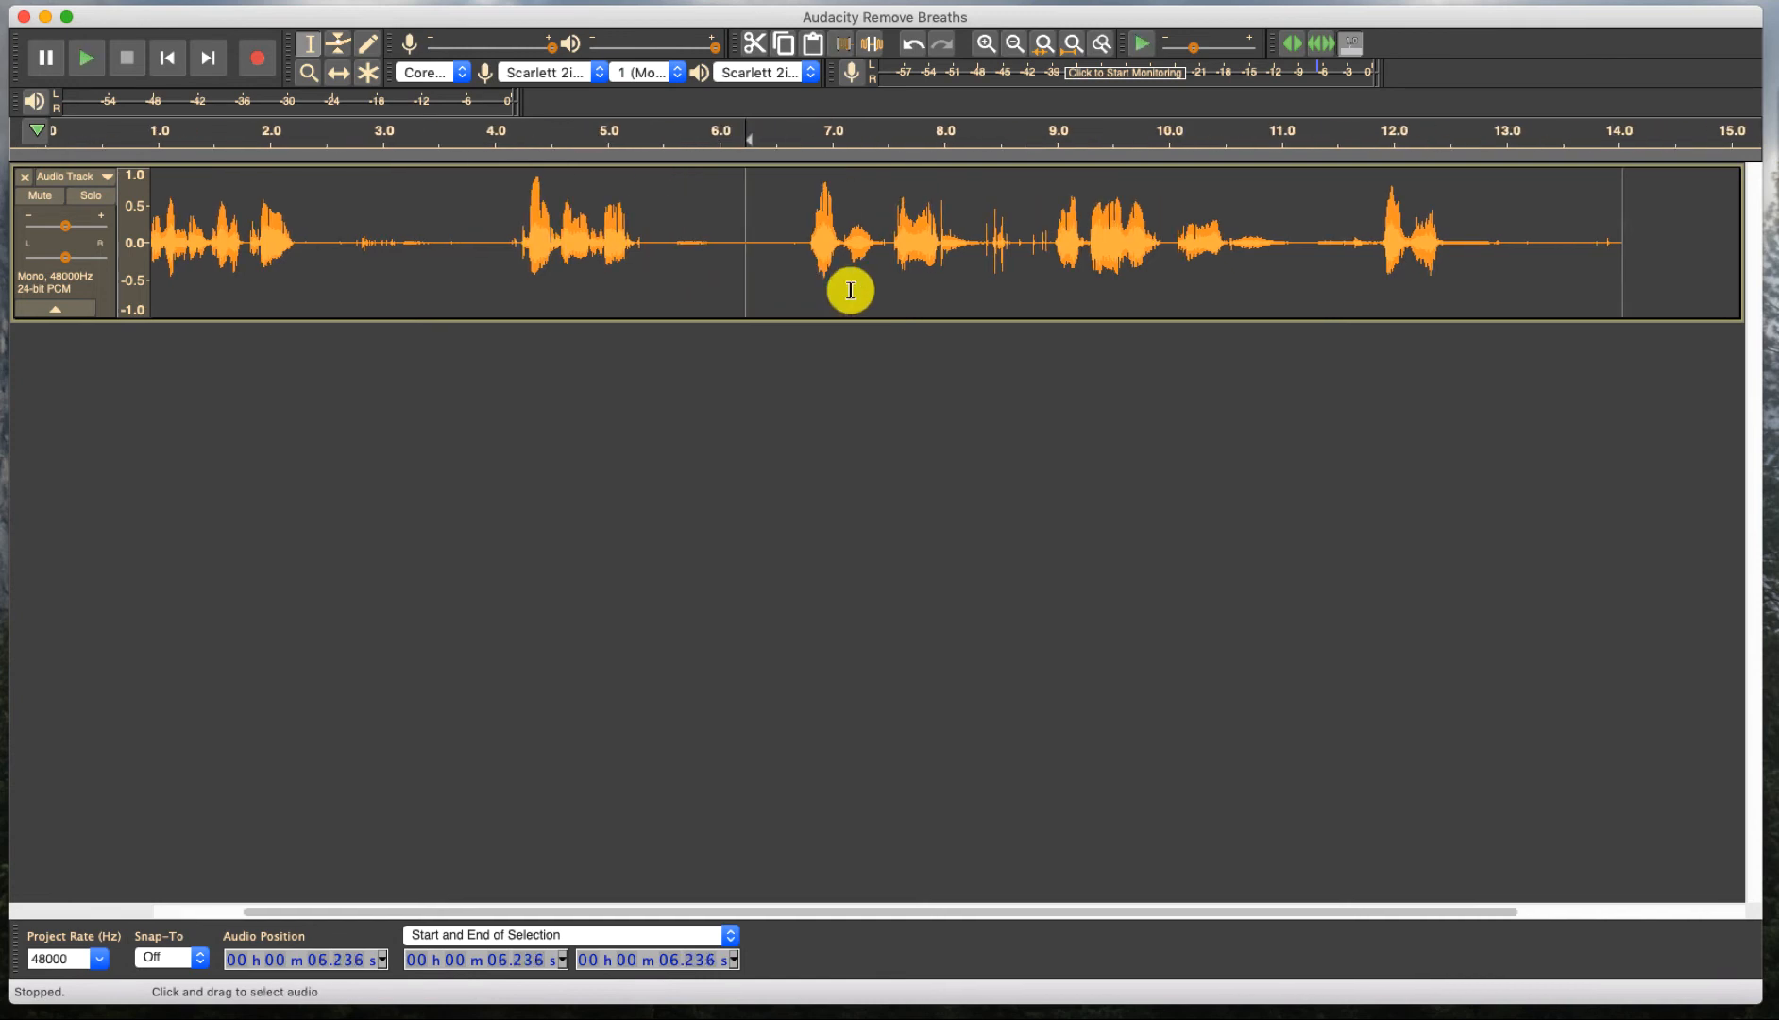
Step: Select the second breath, around 8.66–8.94 s, in the waveform
left_click_drag(1071, 244, 1152, 243)
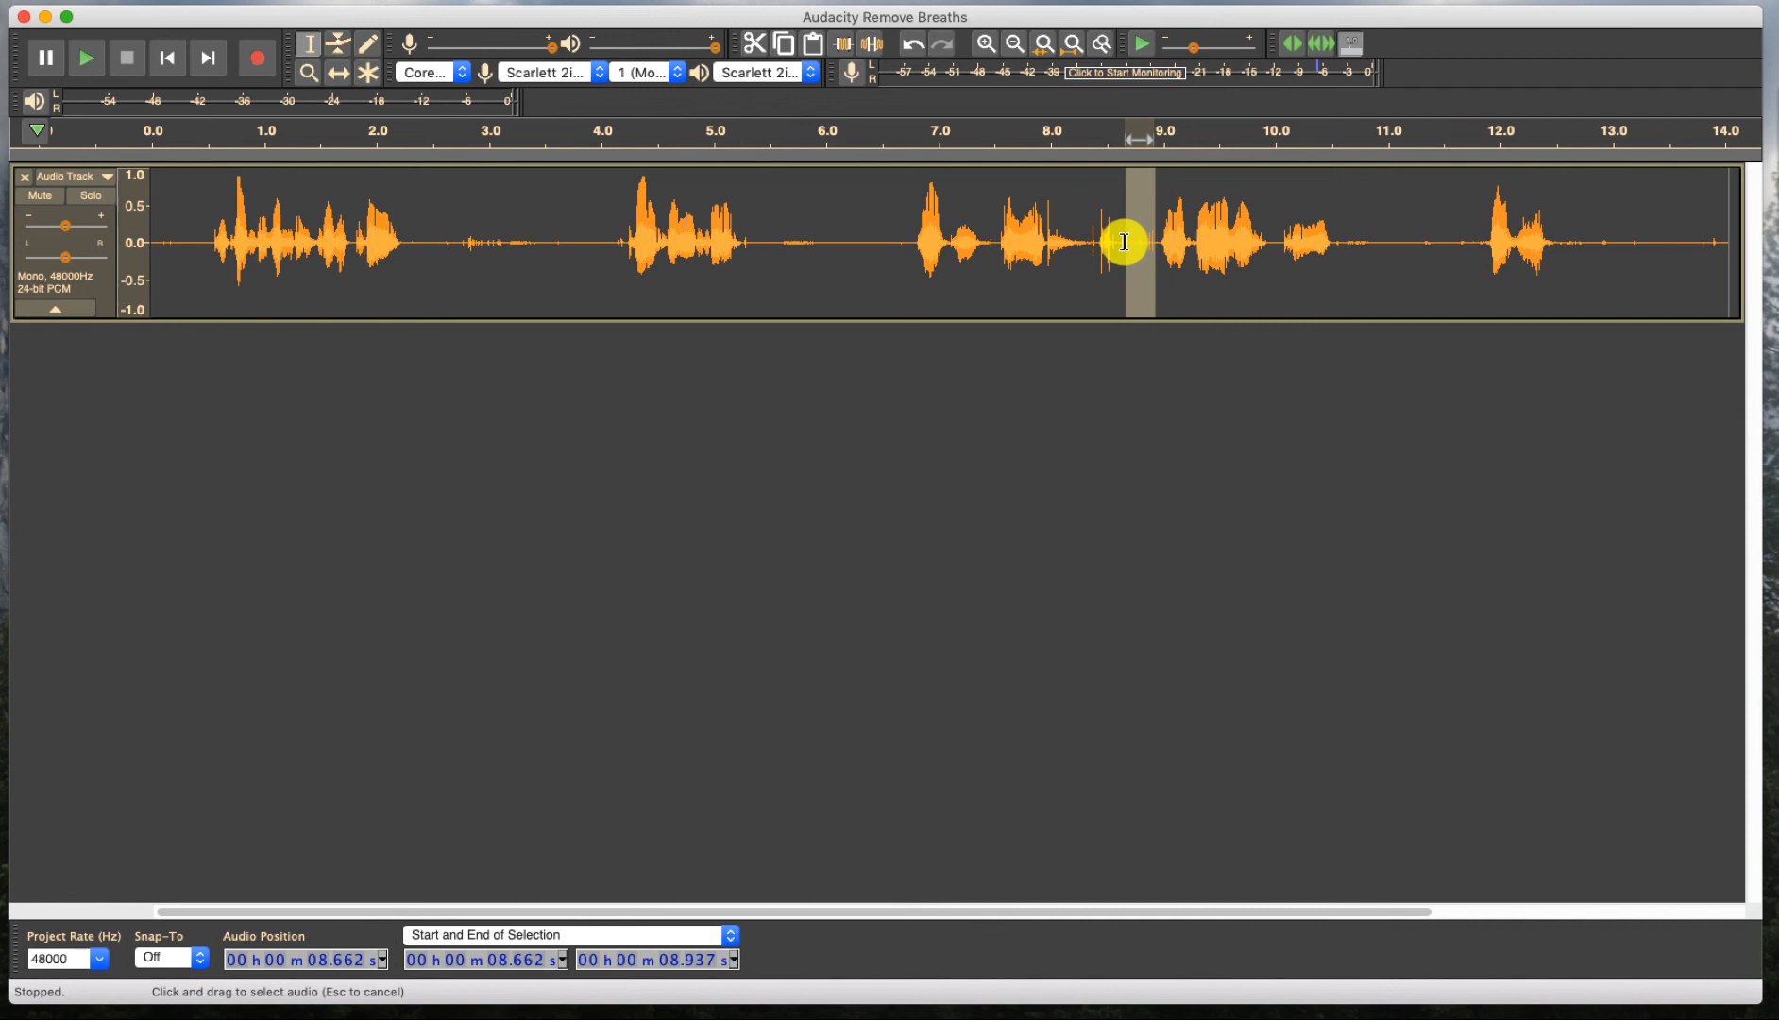
mouse_move(1138, 304)
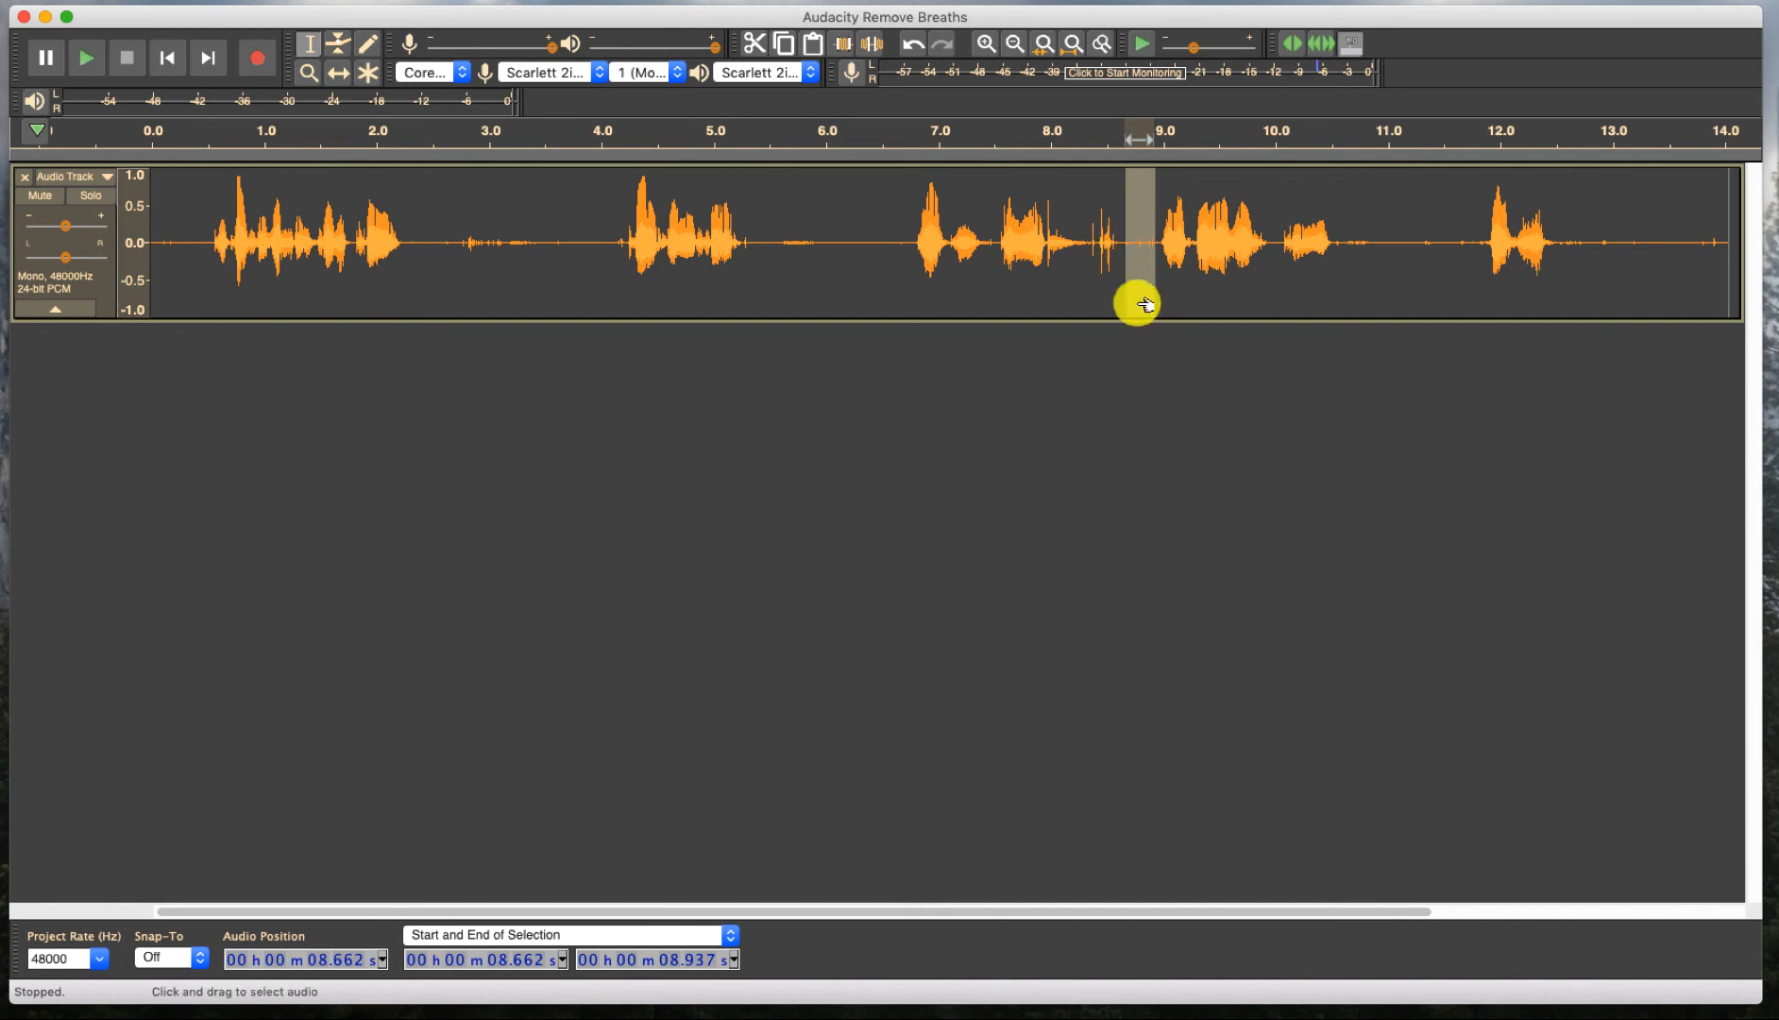
left_click(789, 242)
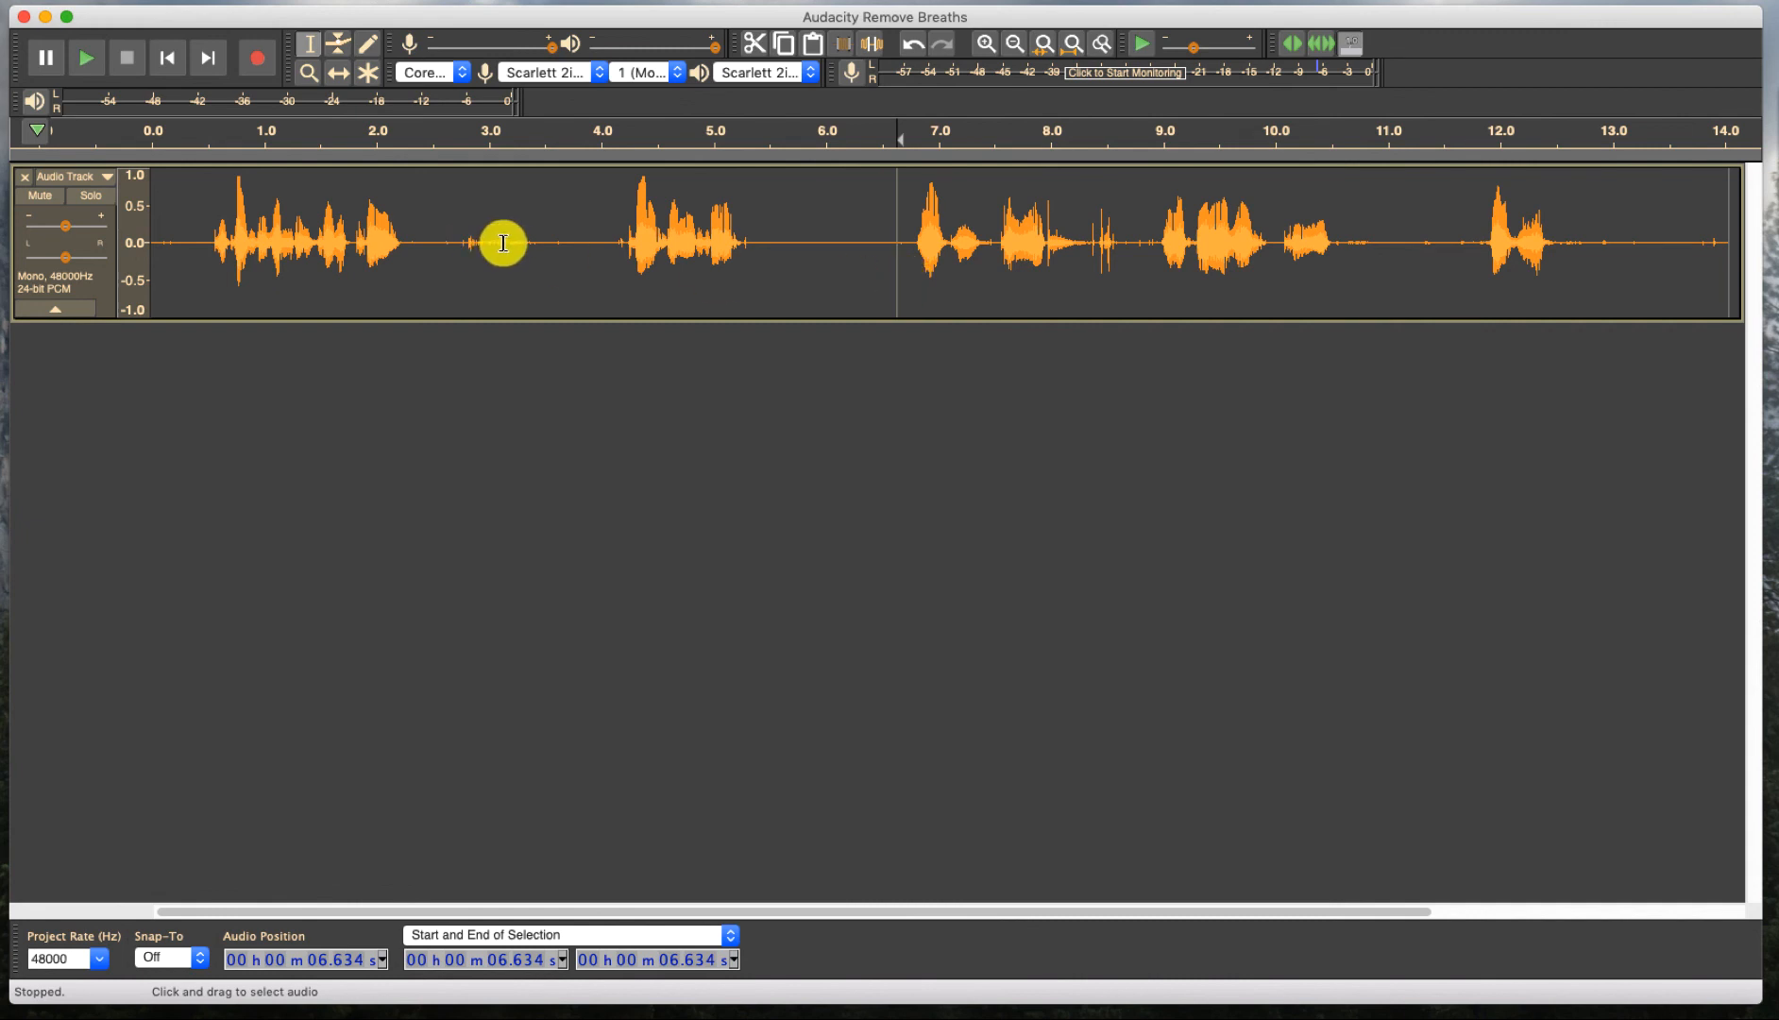
mouse_move(794, 269)
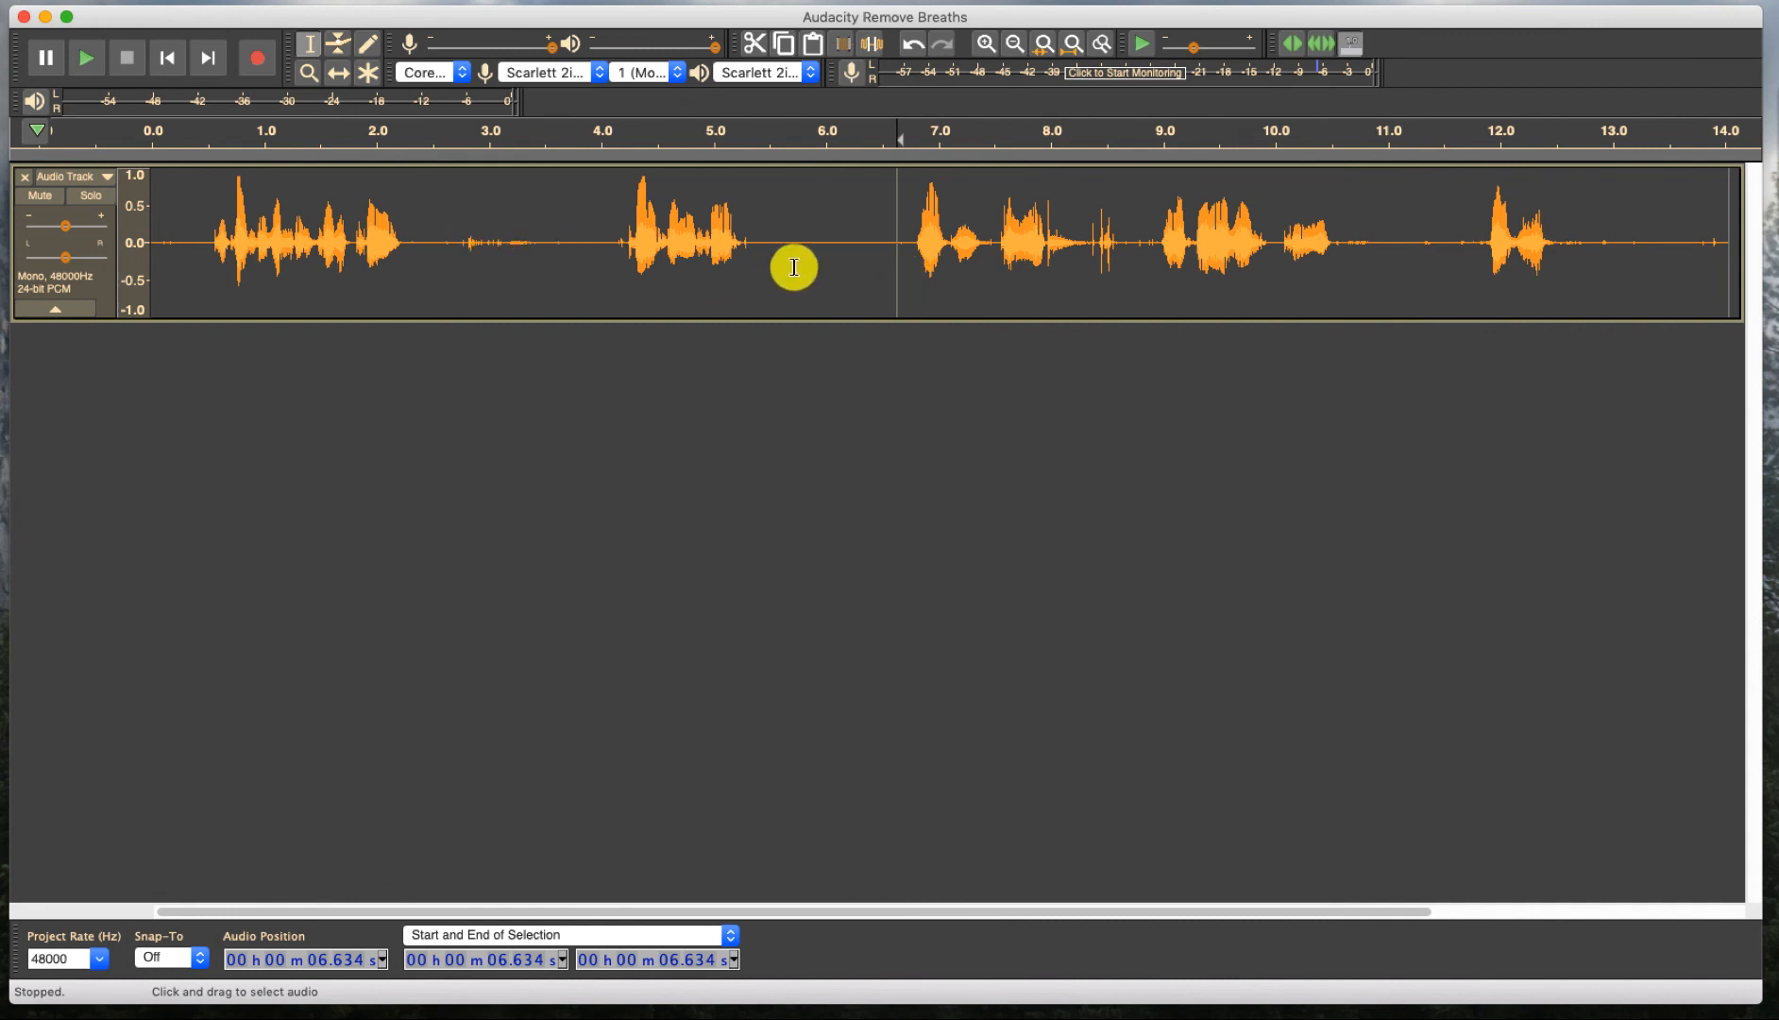
mouse_move(812, 263)
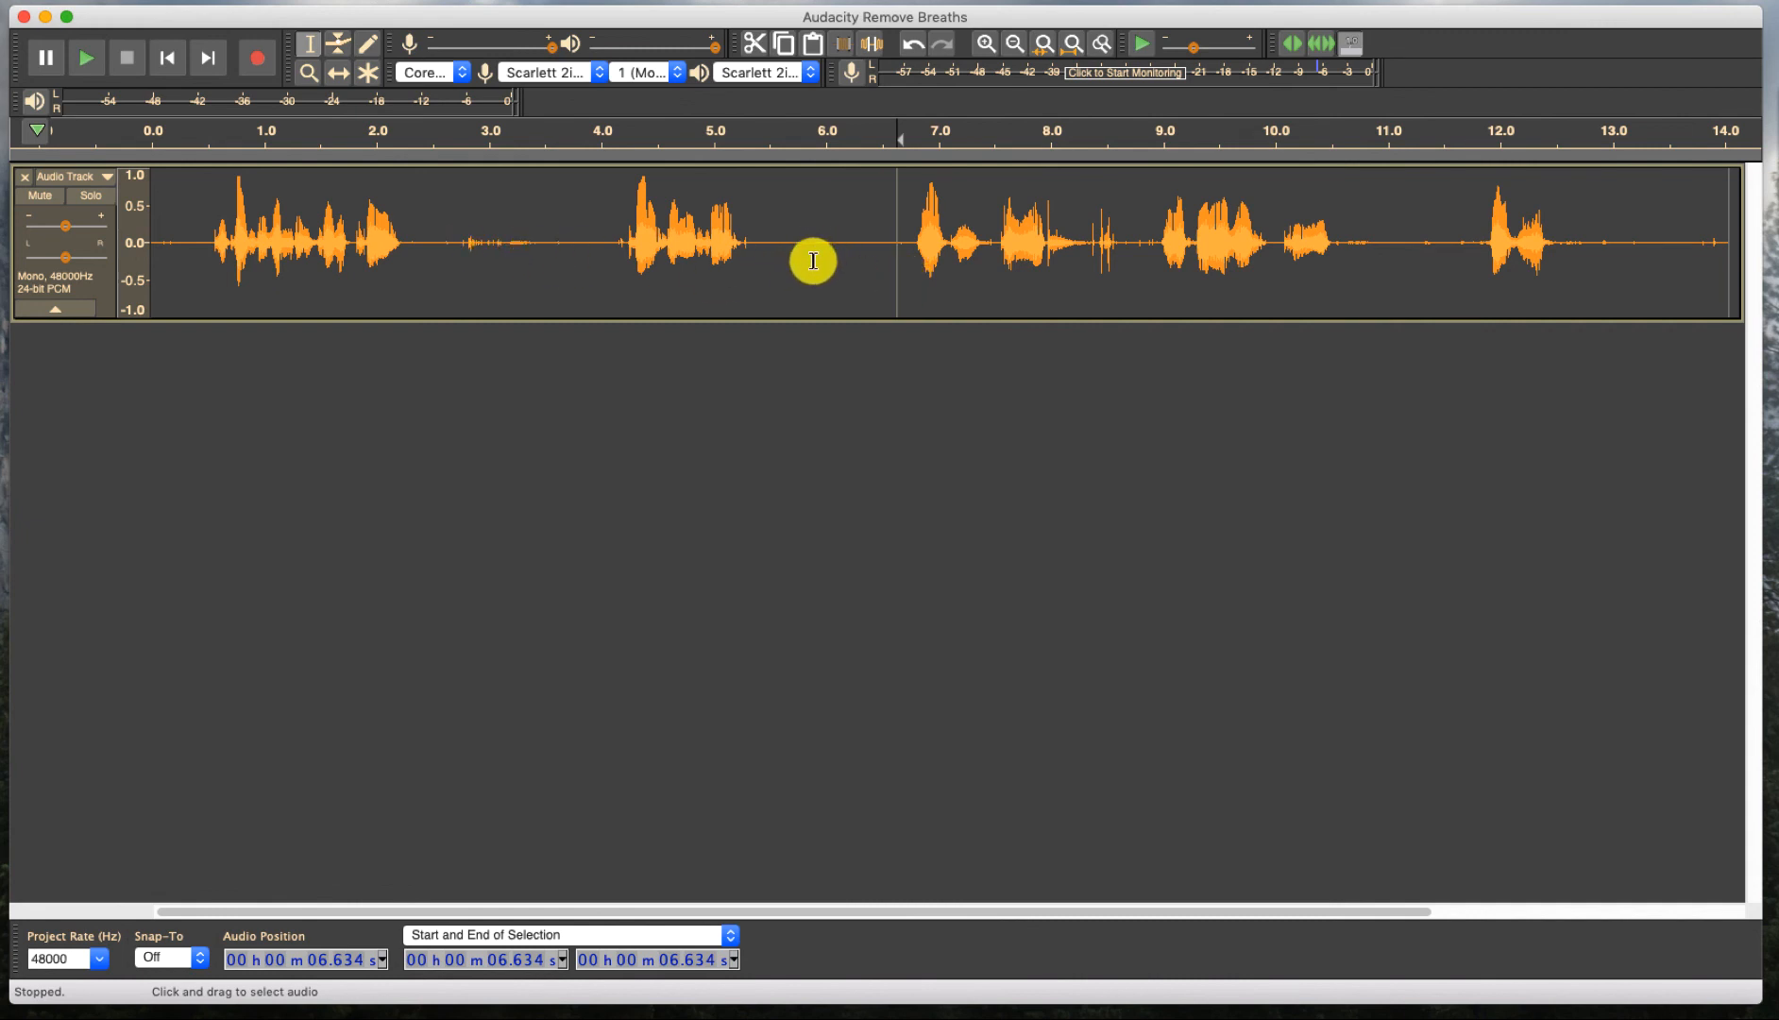